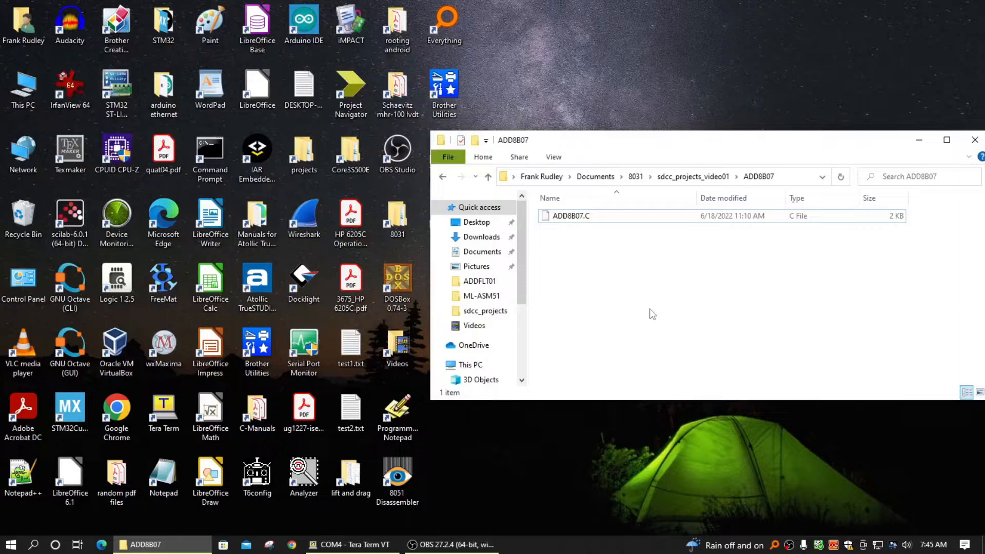
mouse_move(609, 303)
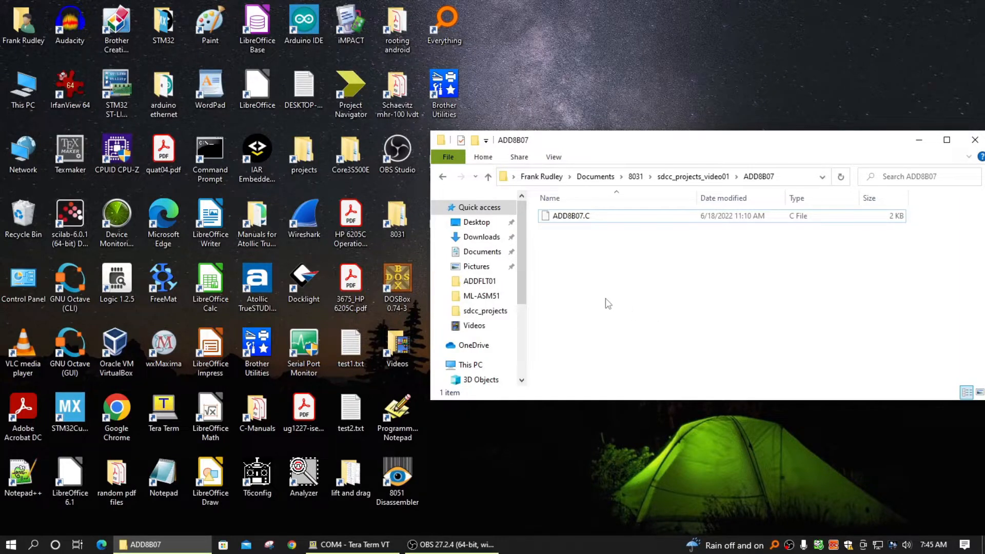
Open ADD8B07.C from the project folder with Edit with Notepad++
right_click(570, 215)
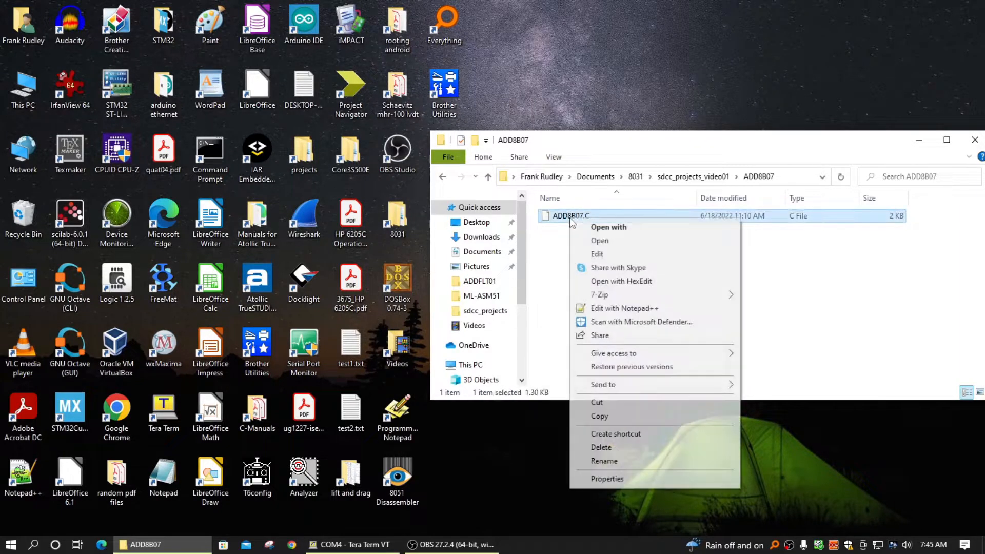
mouse_move(613, 313)
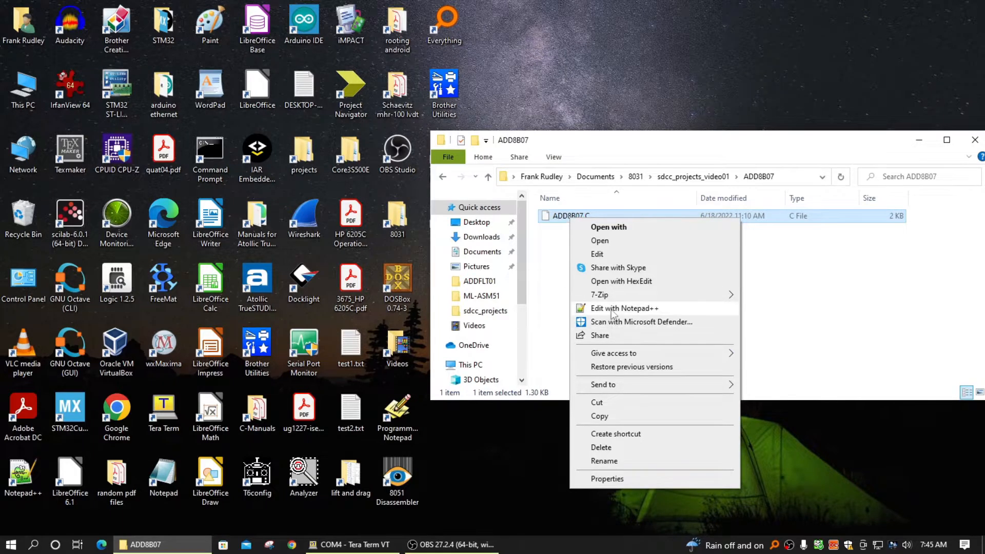
left_click(624, 308)
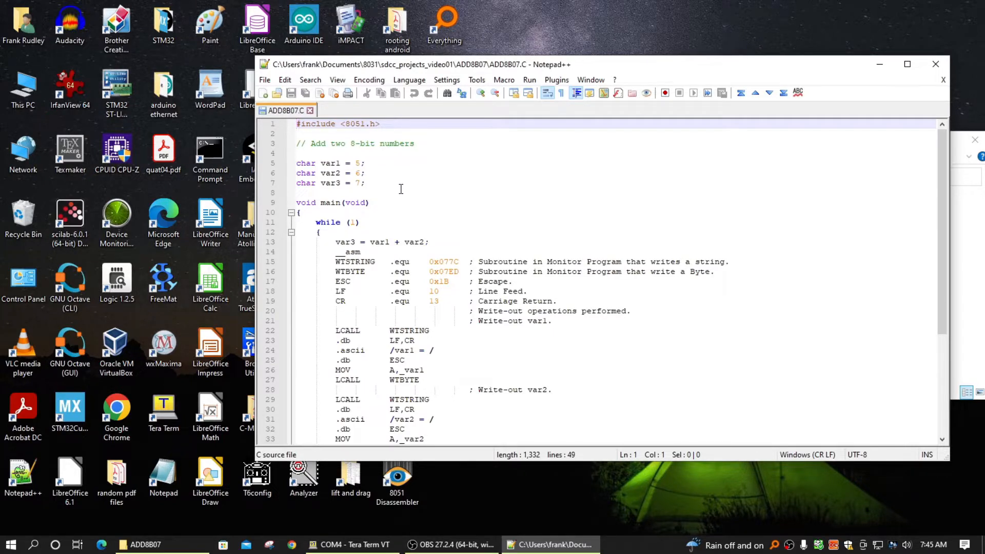
mouse_move(454, 208)
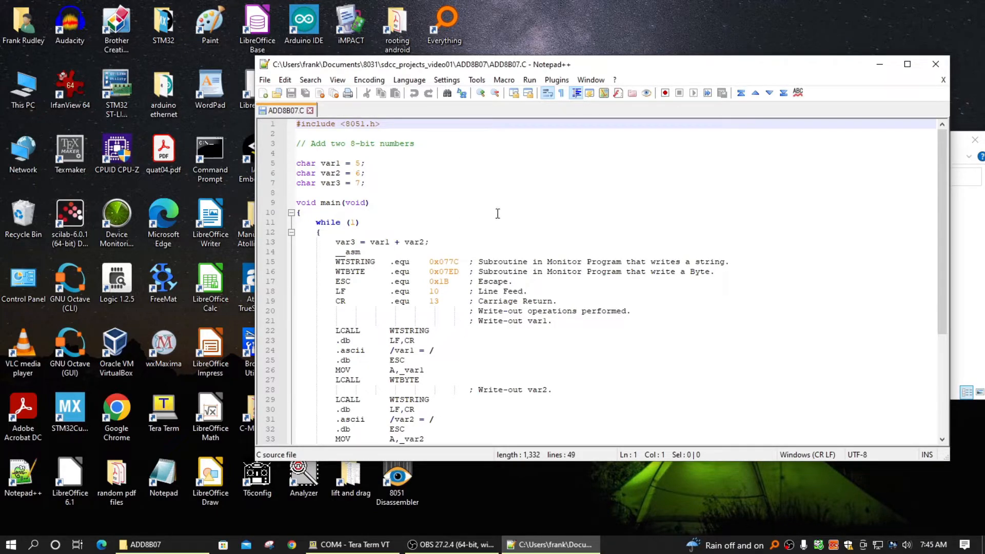
mouse_move(355, 191)
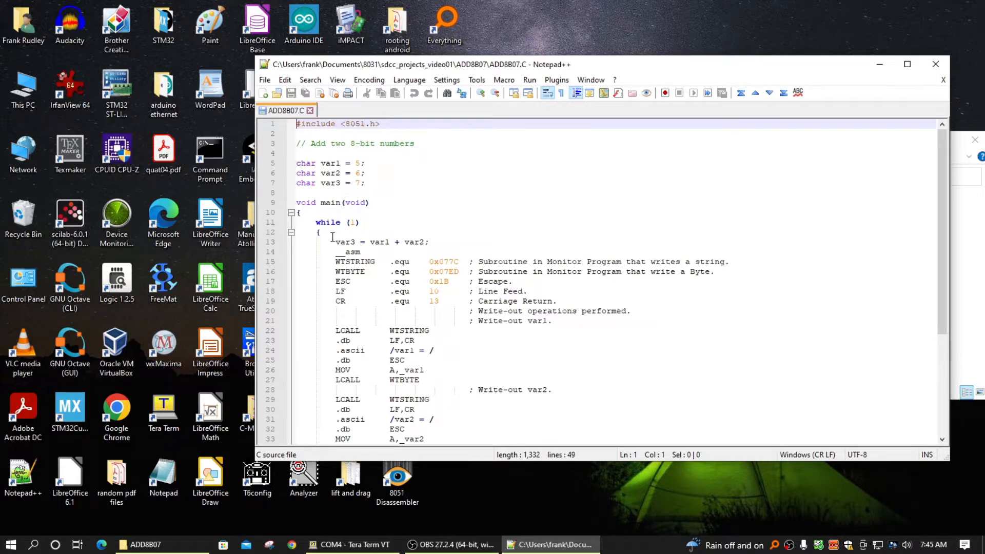
left_click(318, 232)
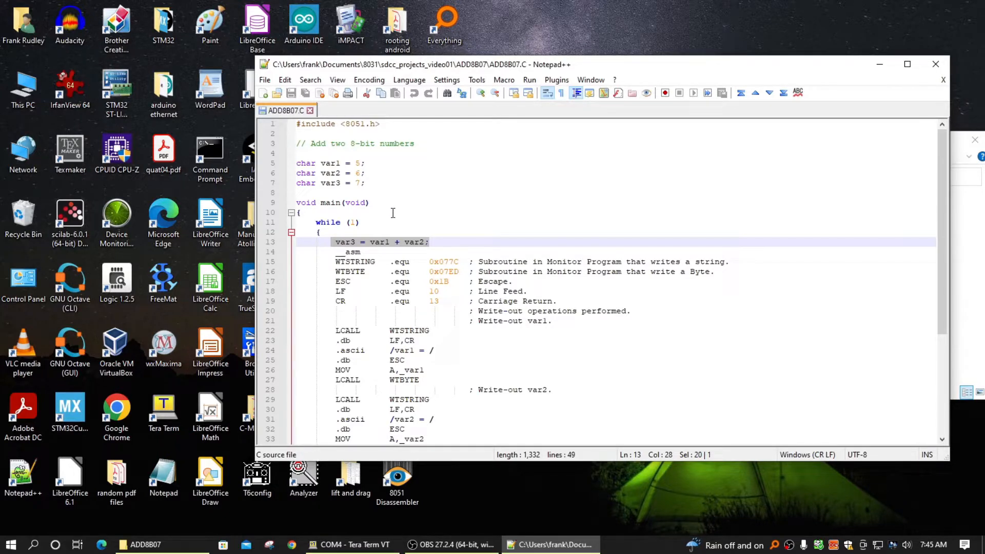
mouse_move(402, 251)
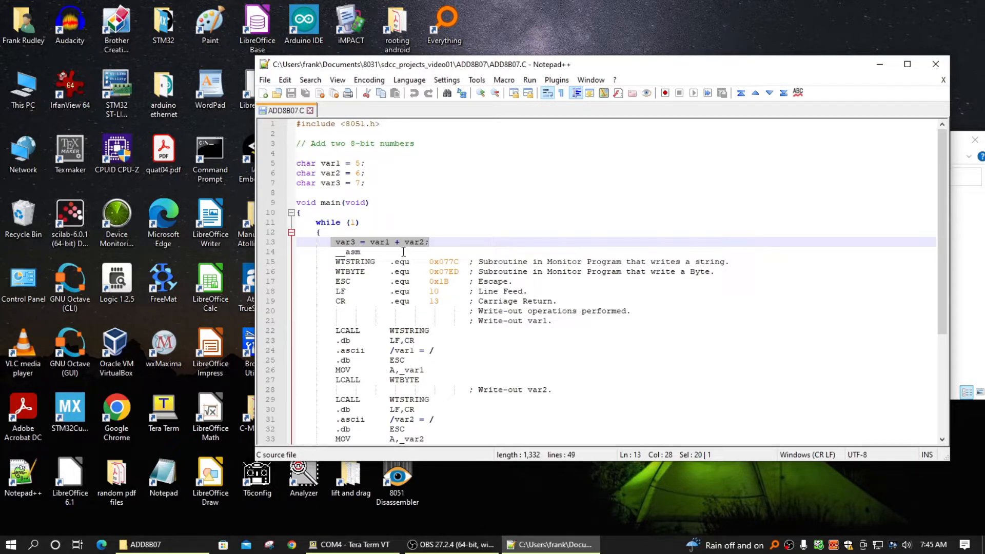
scroll("down", 3)
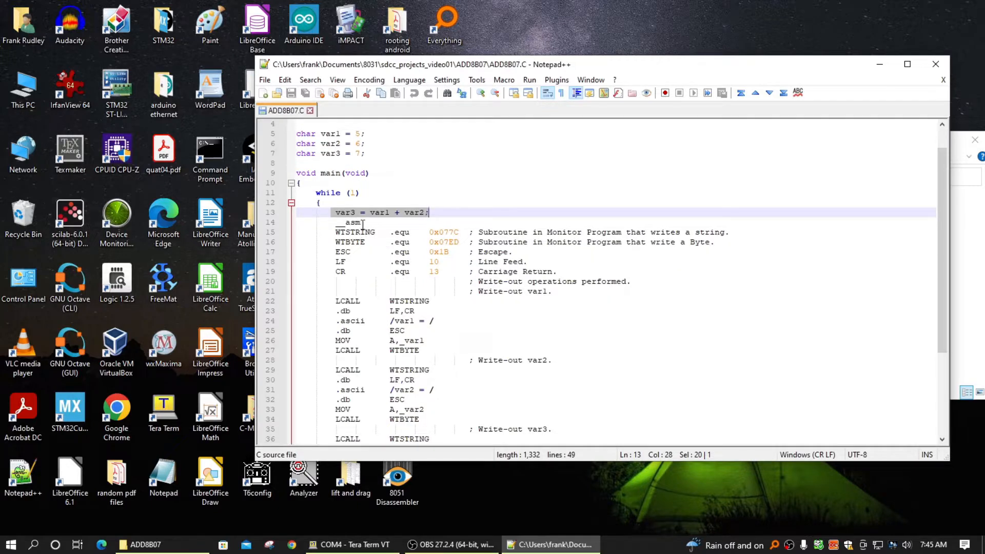
left_click(358, 223)
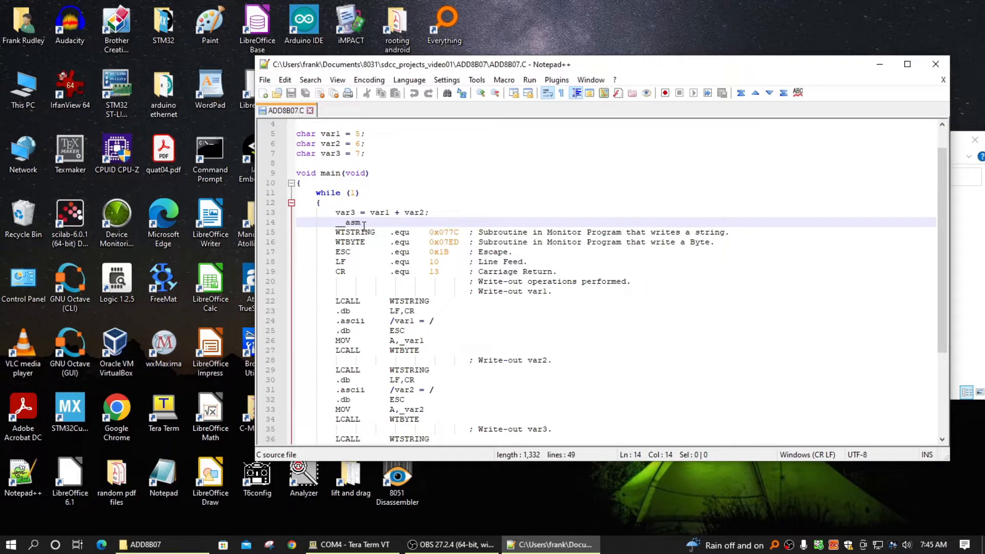
scroll("down", 3)
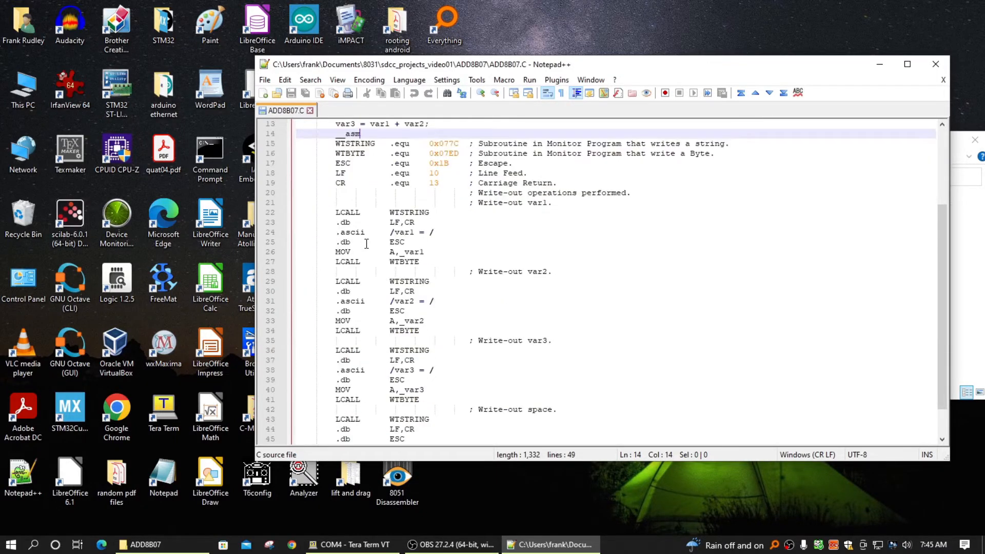
scroll("down", 3)
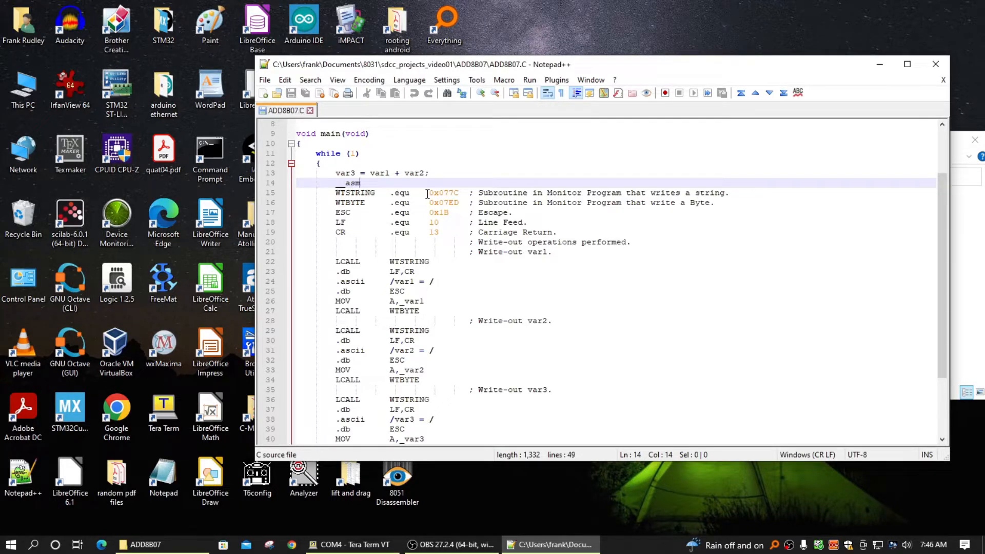
mouse_move(447, 196)
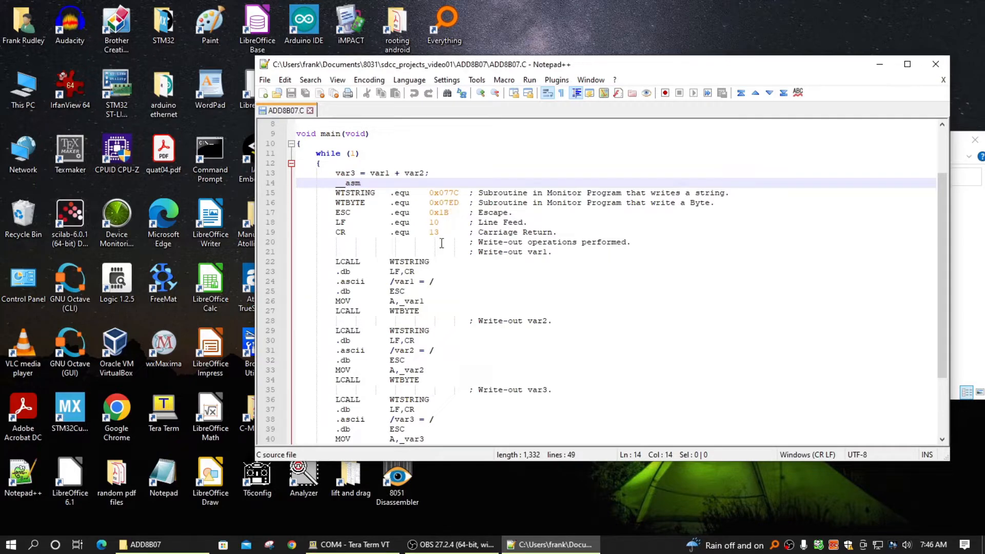
scroll("down", 3)
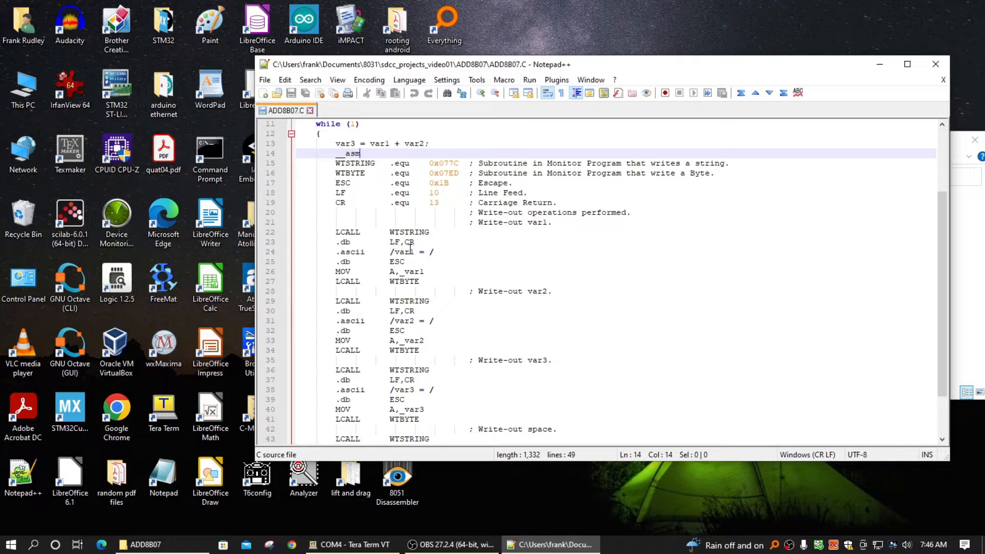
mouse_move(427, 268)
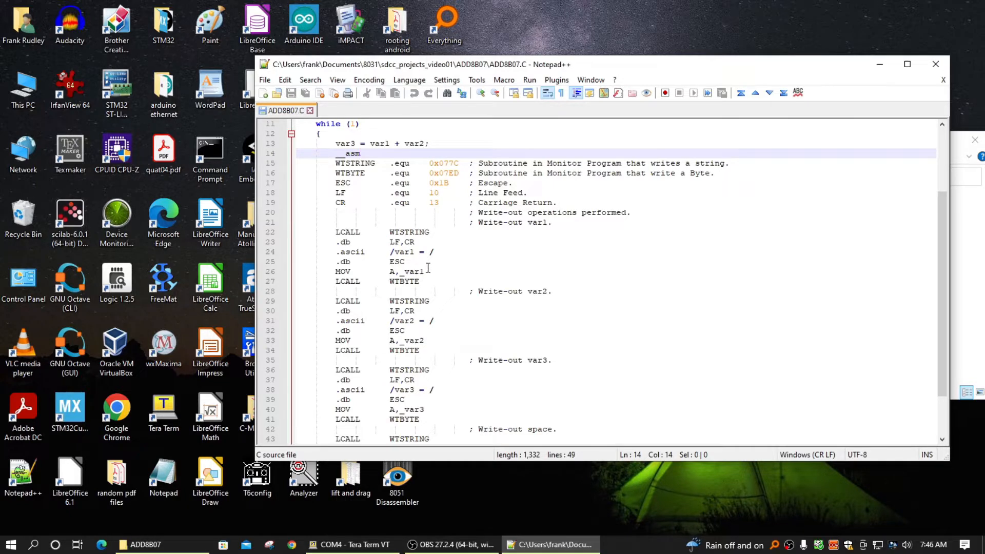
mouse_move(445, 274)
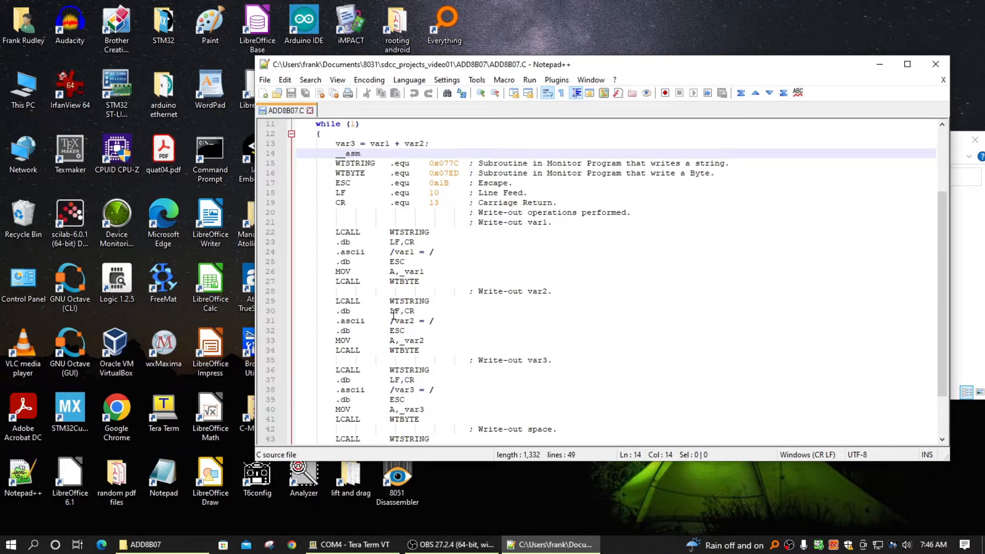
scroll("down", 3)
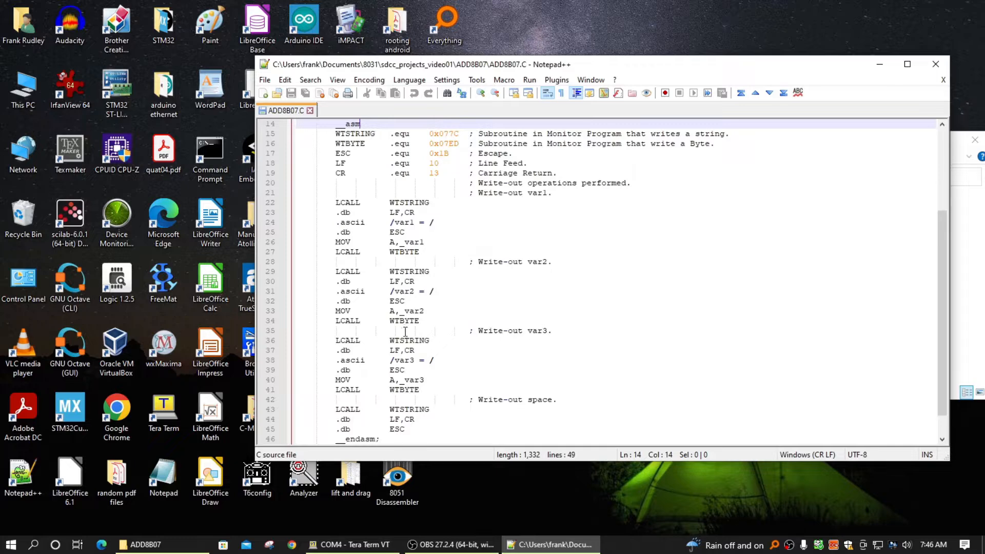
scroll("down", 3)
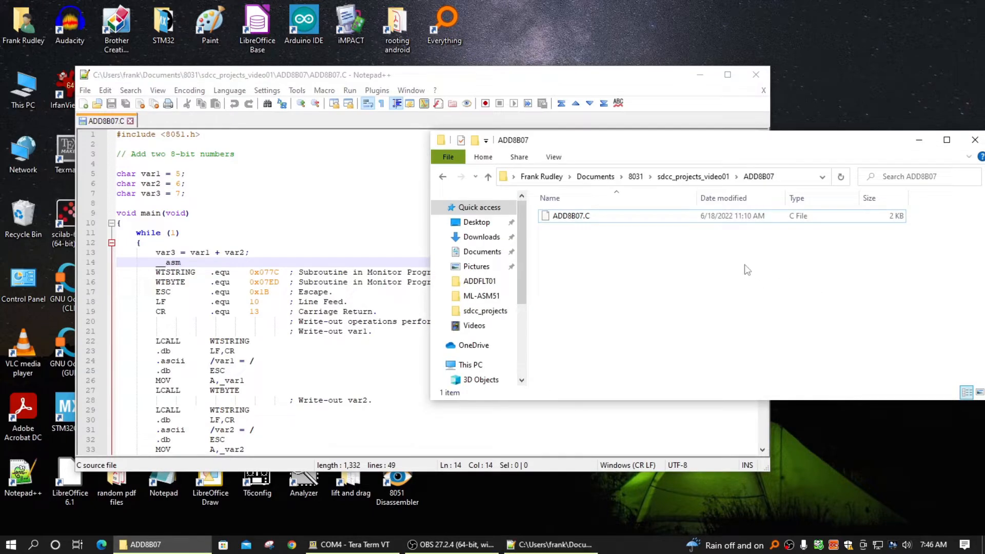
mouse_move(649, 194)
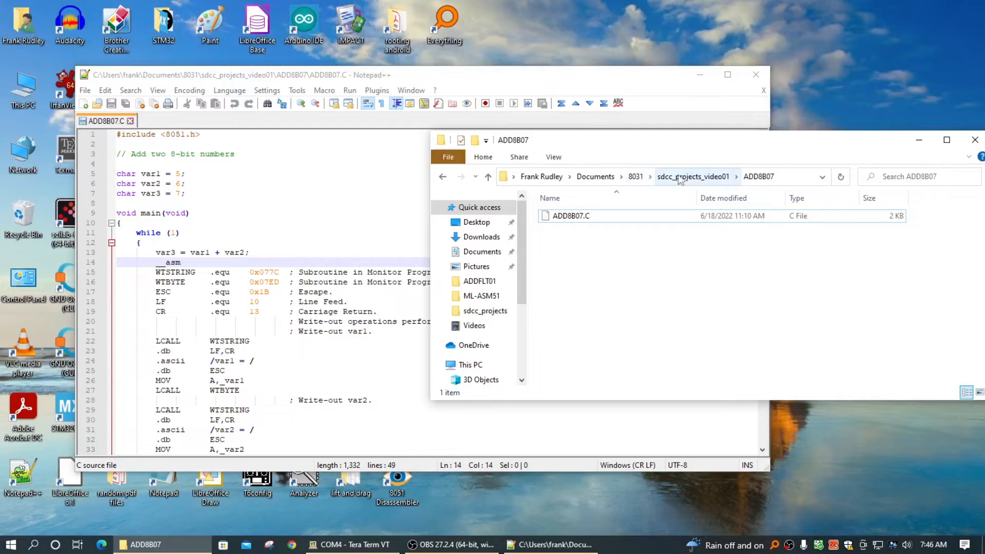
mouse_move(678, 180)
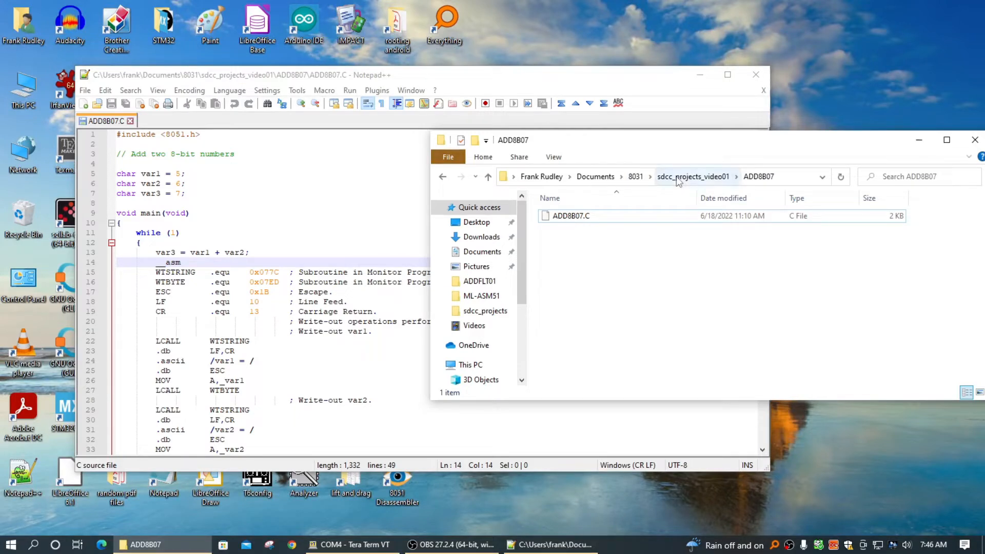
Navigate up to 8031, enter sdcc_projects and launch its Command Prompt shortcut
left_click(694, 177)
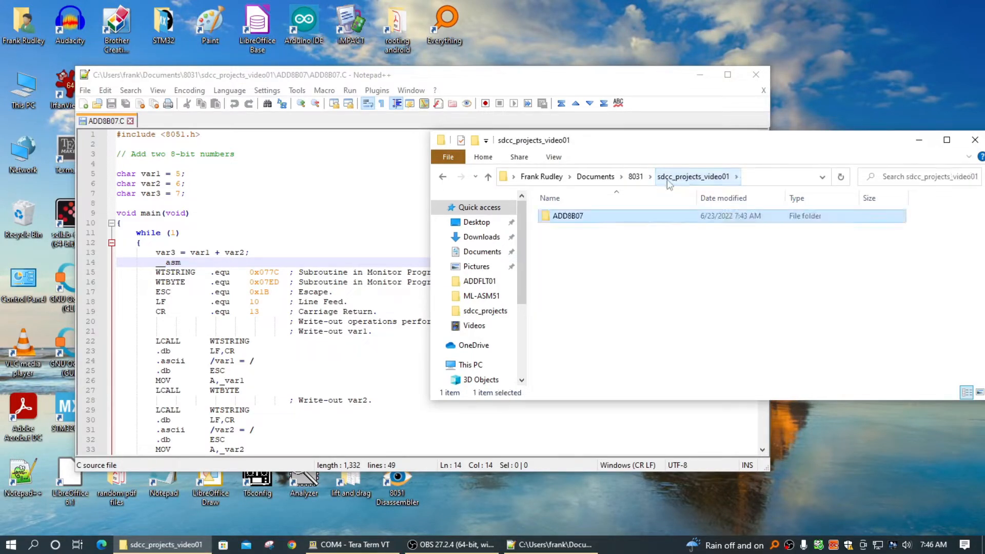
left_click(636, 177)
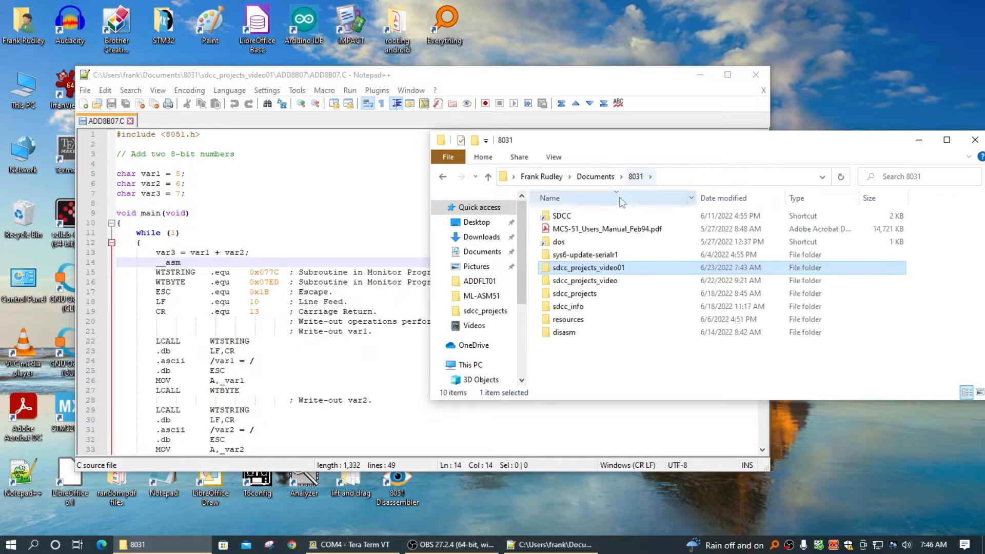
left_click(574, 293)
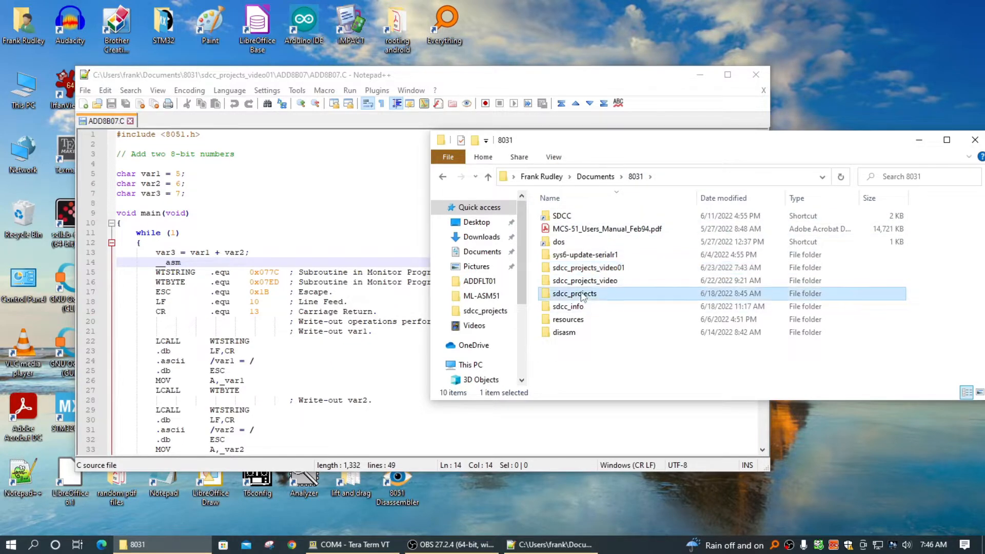
double_click(574, 294)
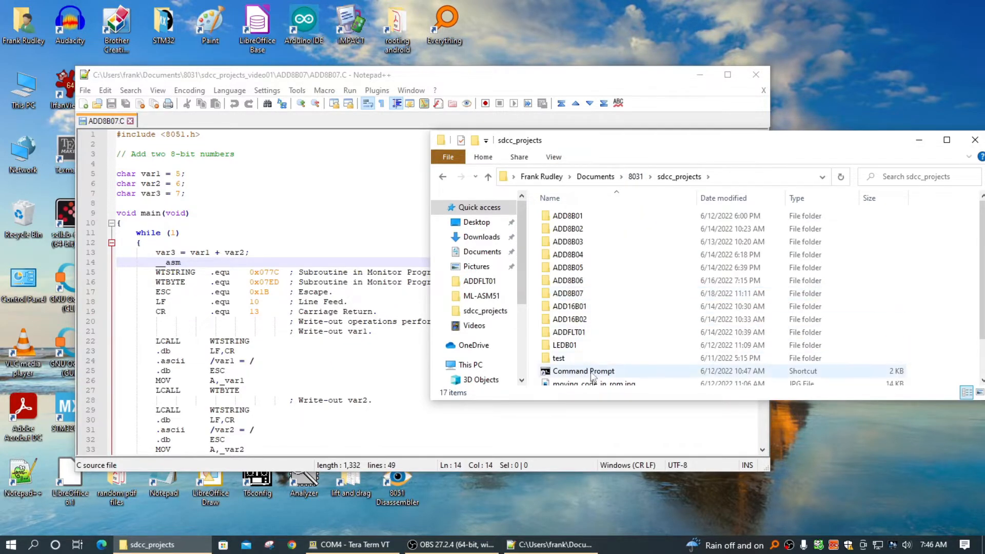
double_click(583, 370)
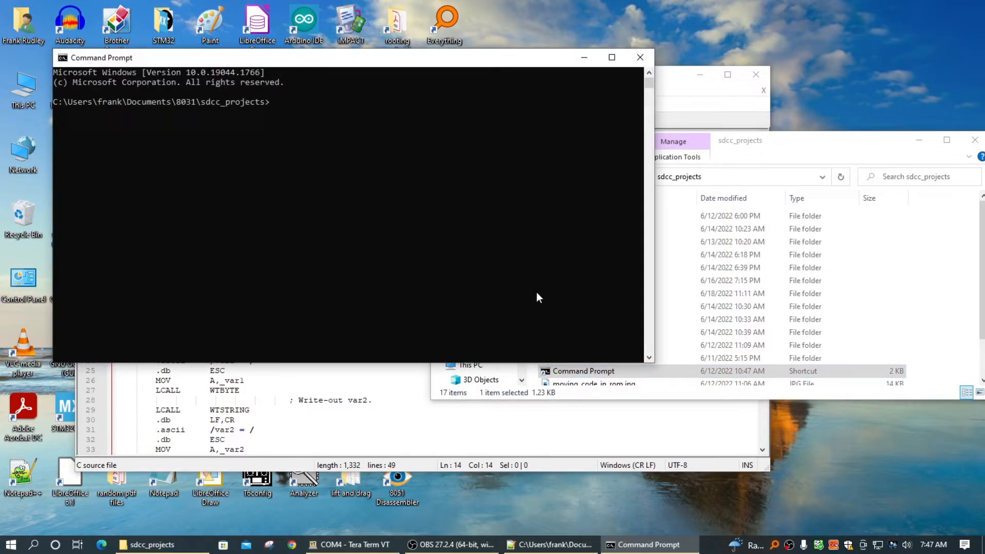
Go up a folder, list it, then cd into sdcc_projects_video01 and list its contents
type("cd.")
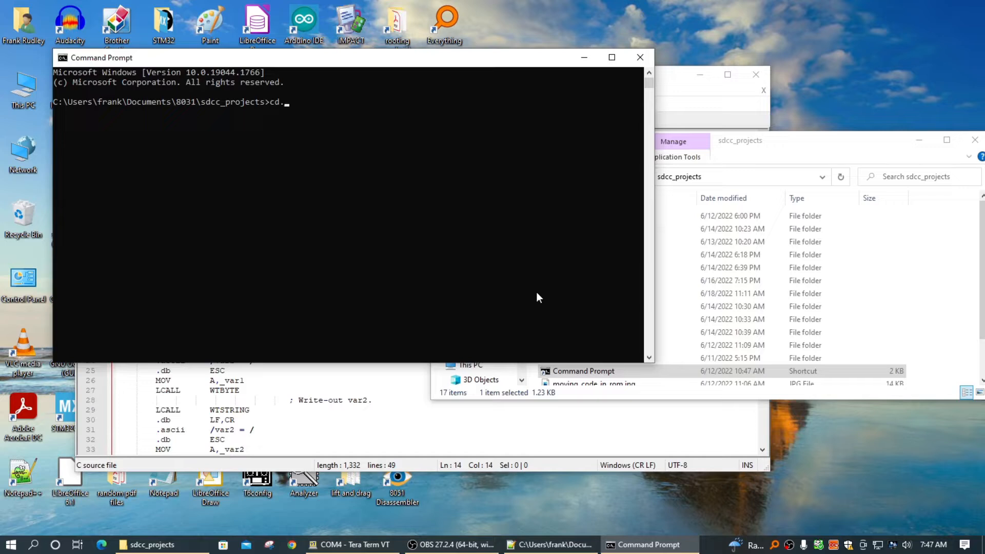
type("di")
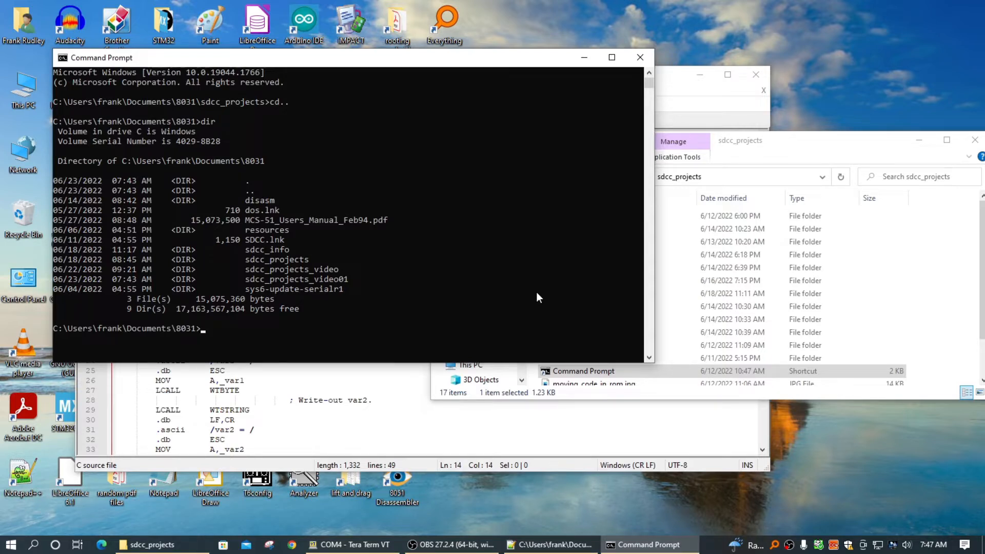
type("cd s")
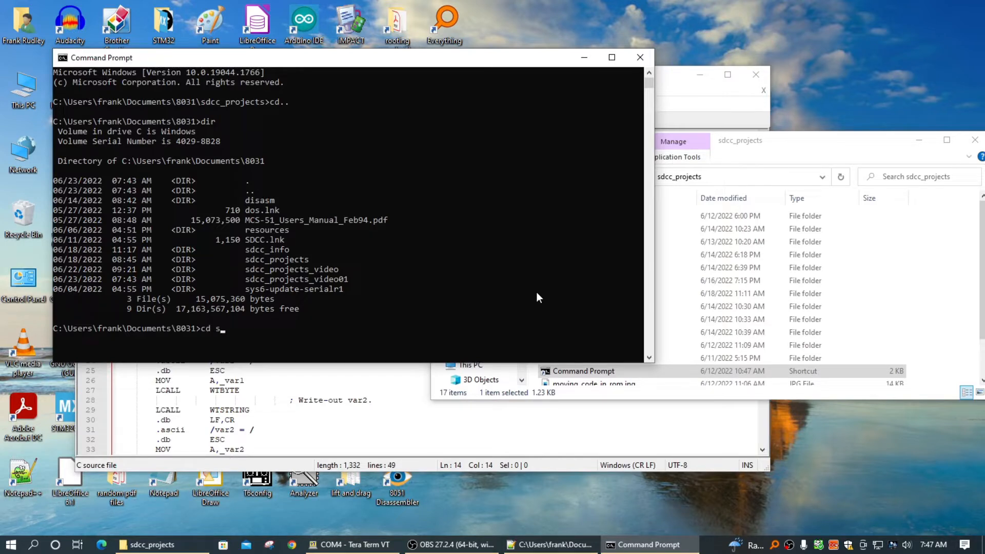
type("dcc")
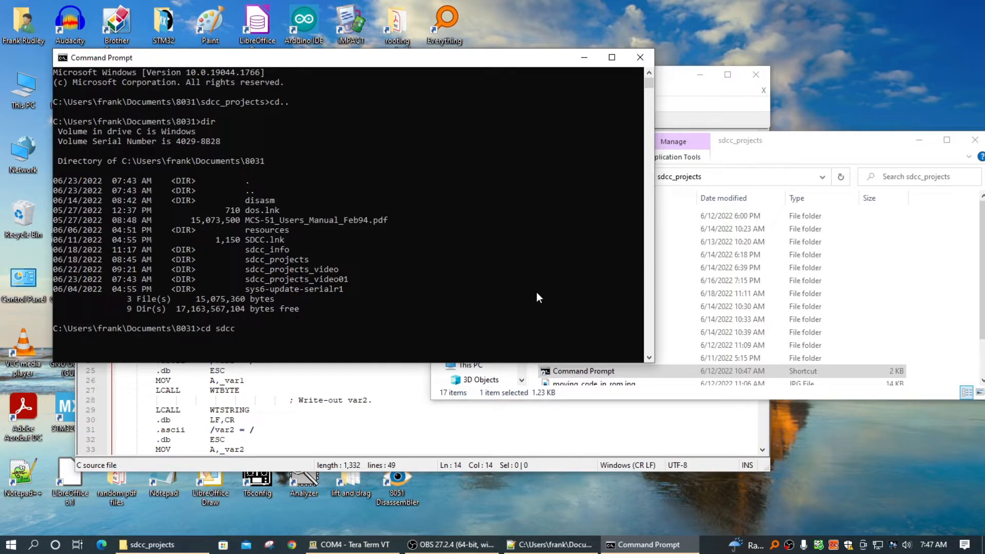
type("_p")
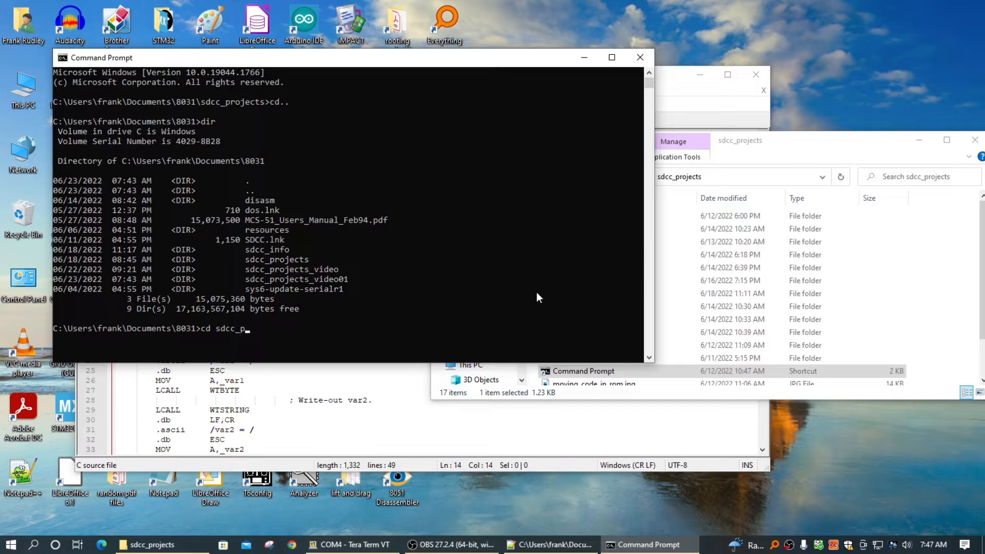
type("rojects")
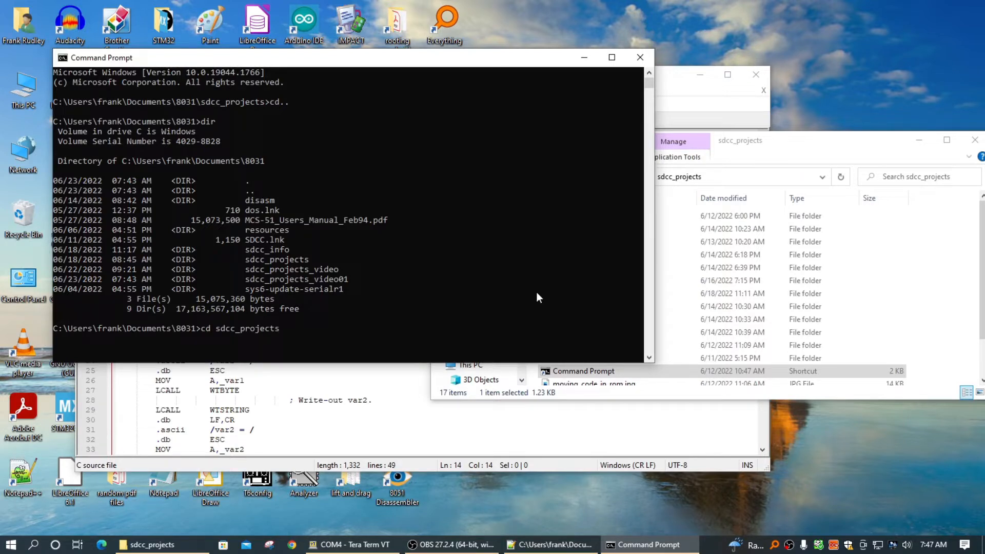
type("_video")
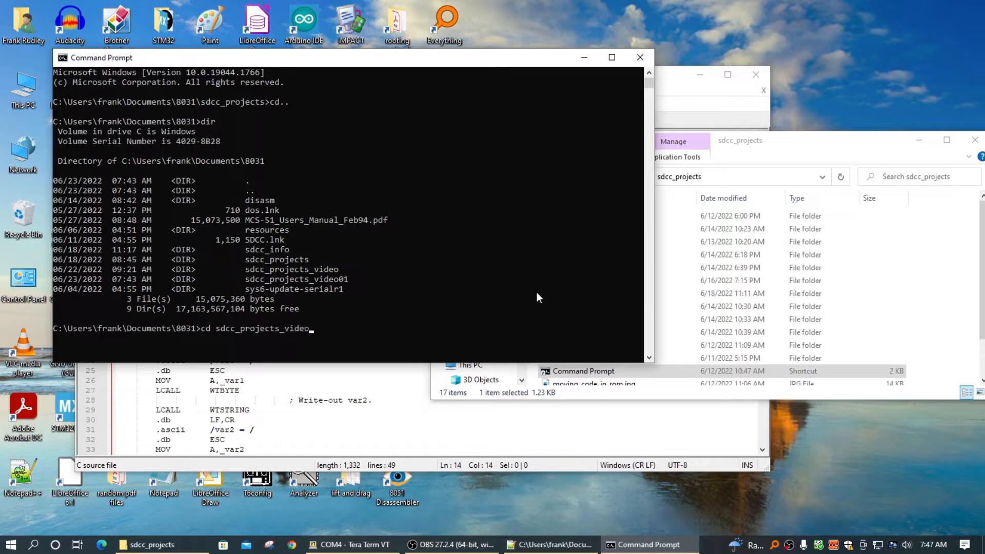
type("01")
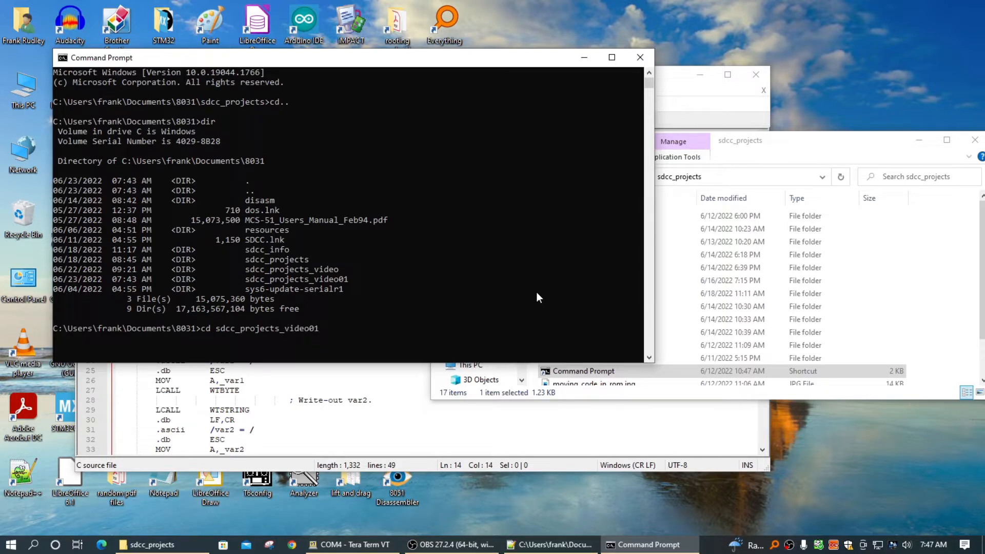
type("dir")
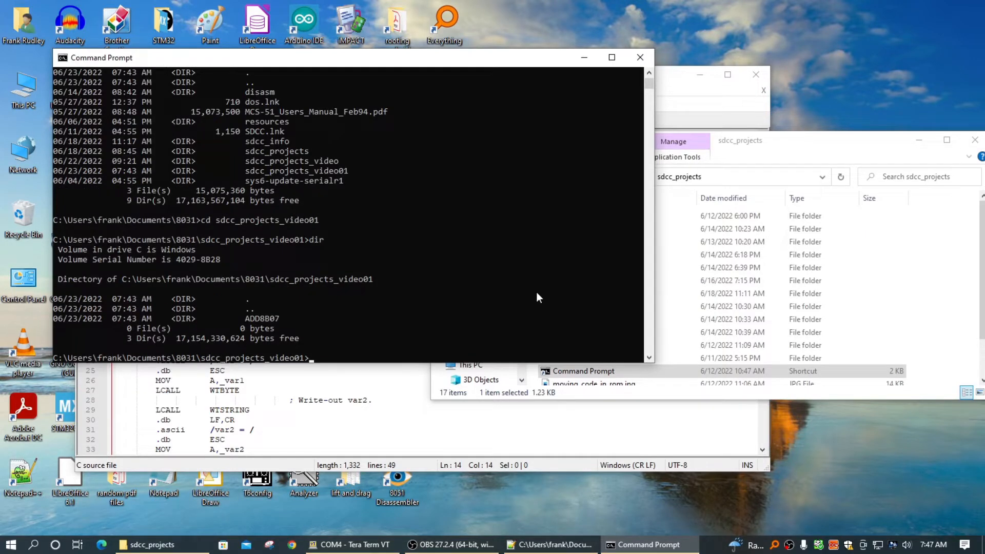
Change directory into the add8b07 project folder
type("cd")
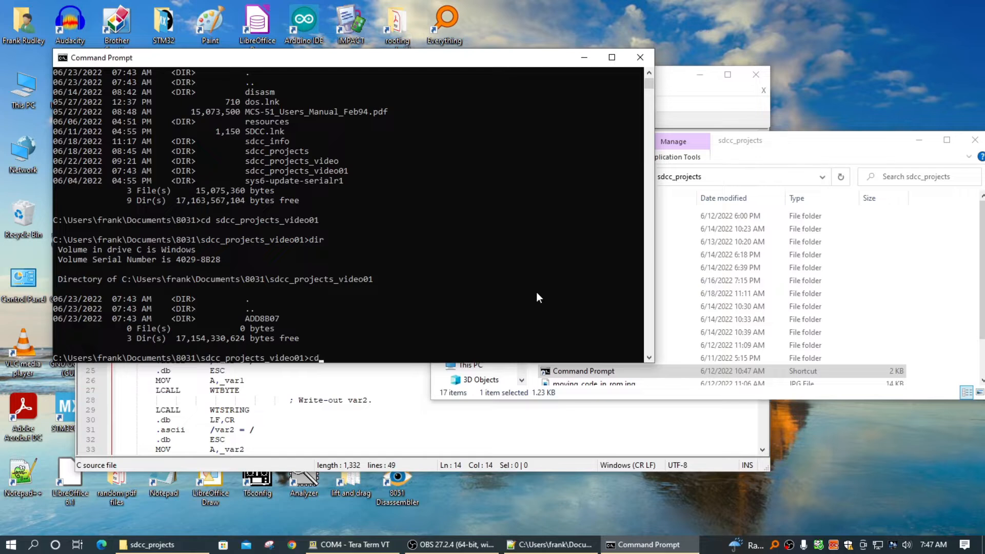
type("add")
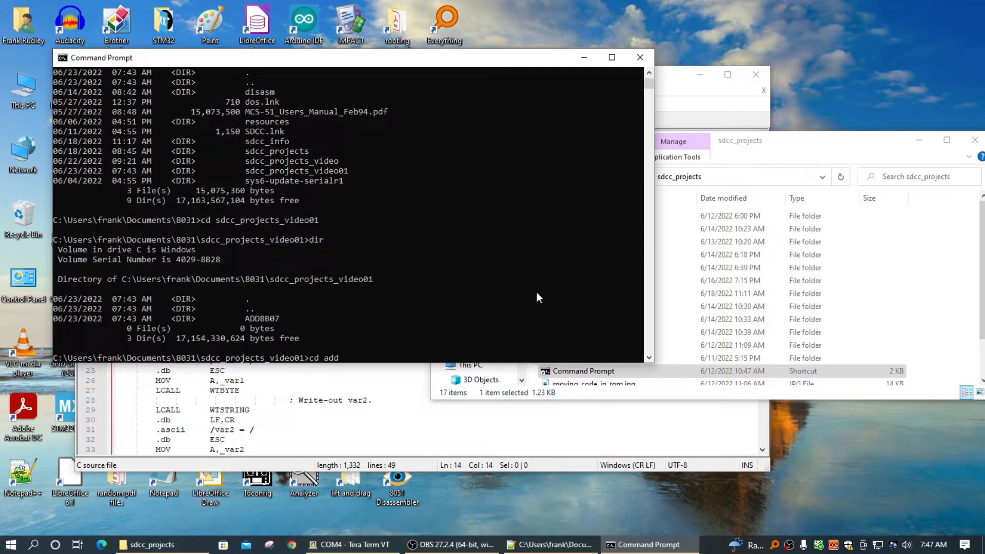
type("8b07")
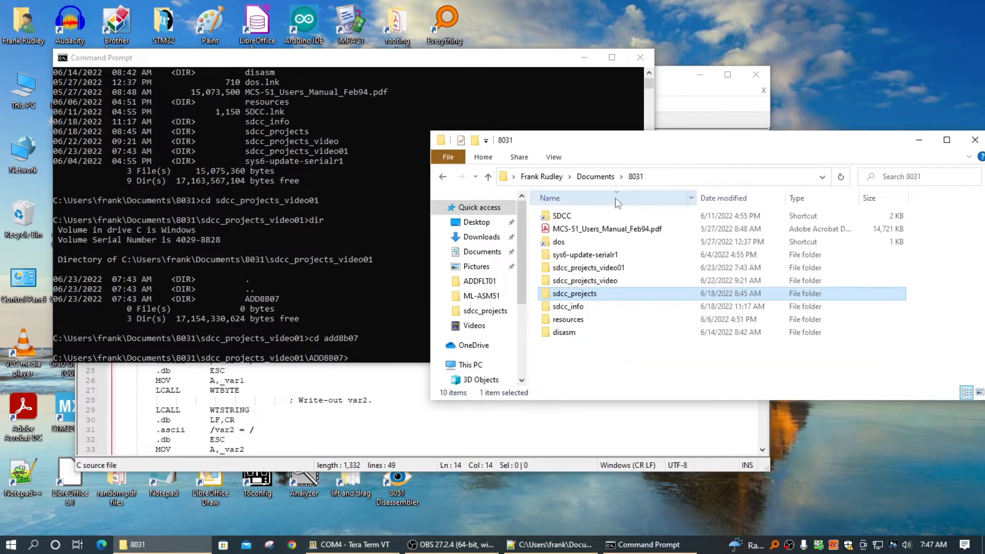
Open sdcc_projects_video01 and then the ADD8B07 folder showing ADD8B07.C
double_click(588, 267)
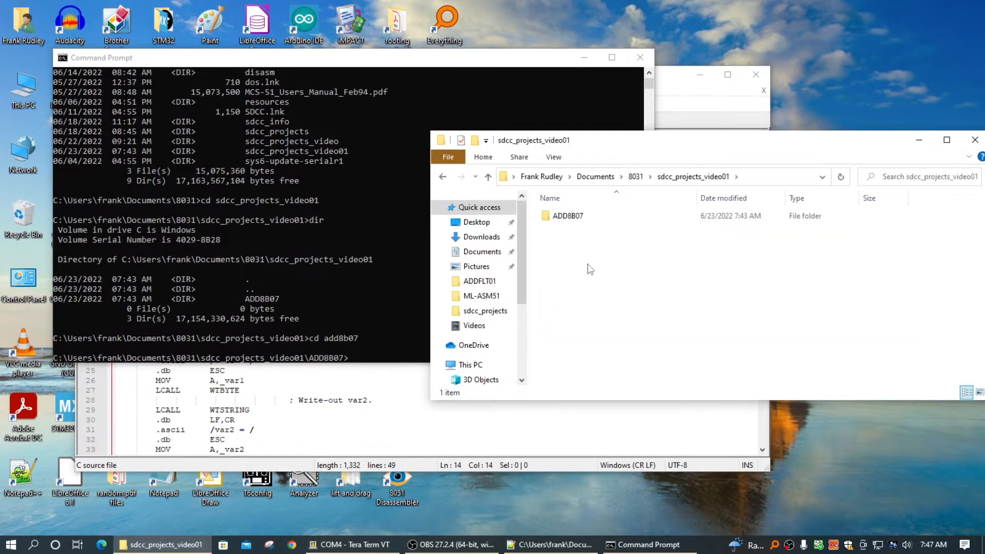
double_click(568, 215)
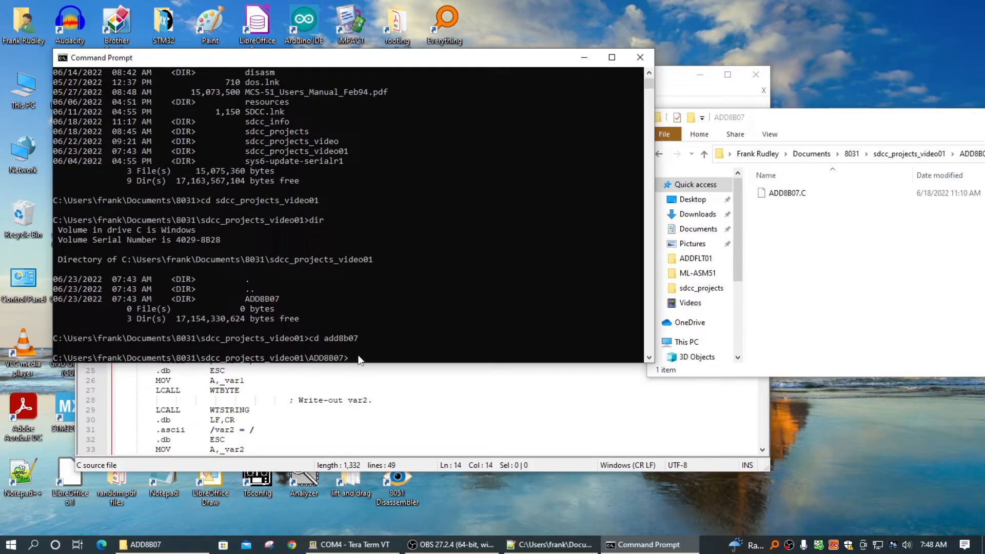
Compile with sdcc --code-loc 0x0800 --data-loc 0x30 ADD8B07.C
type("sdcc --co")
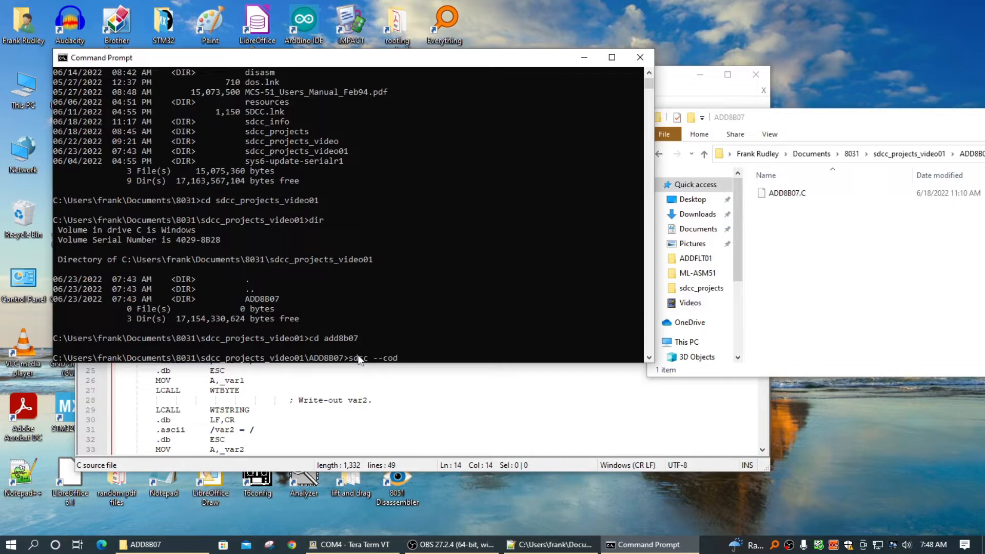
type("de-lo")
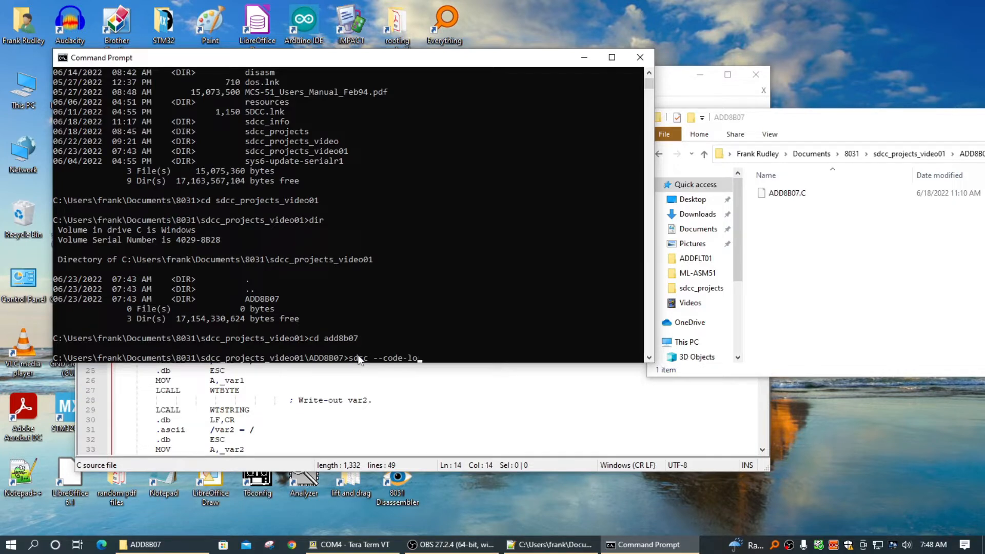
type("c")
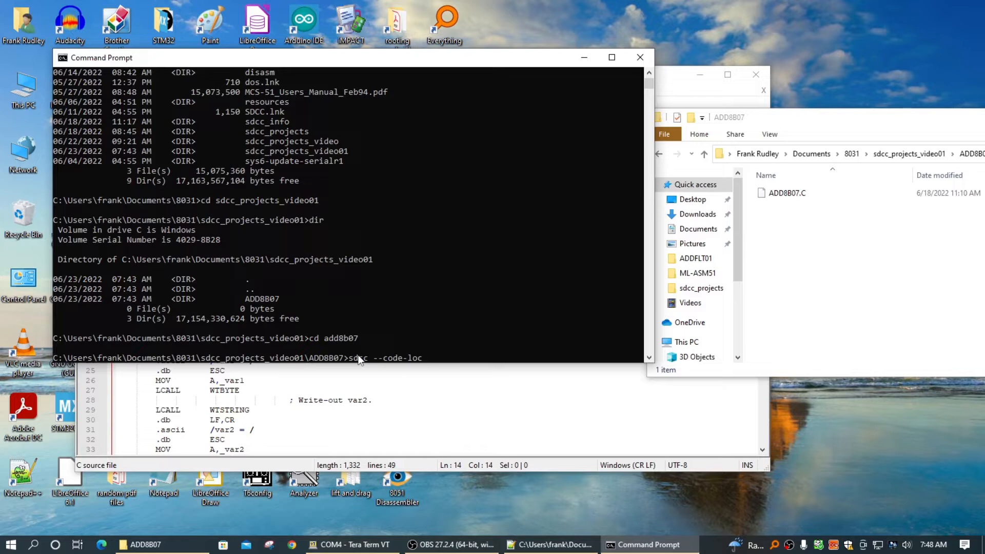
type("0x0")
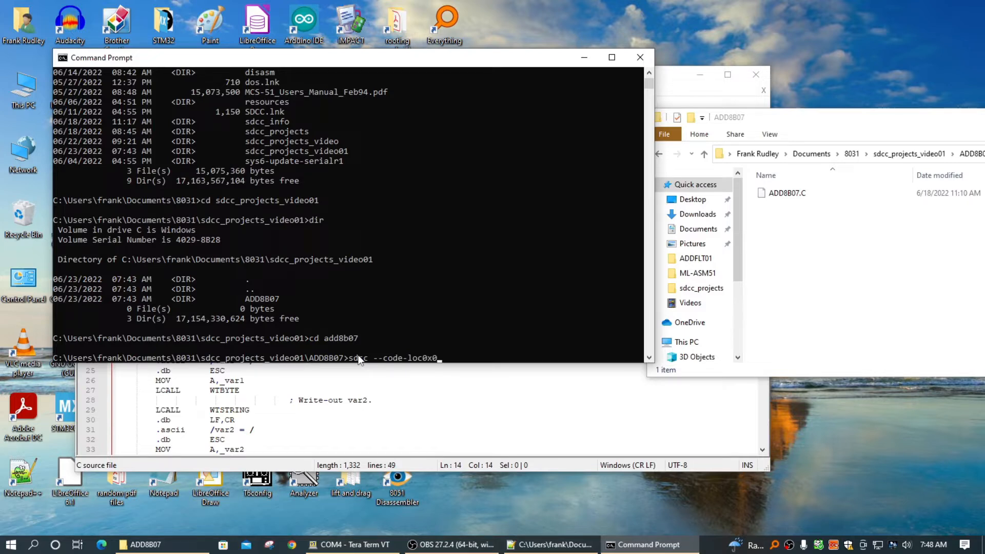
type("00 --co")
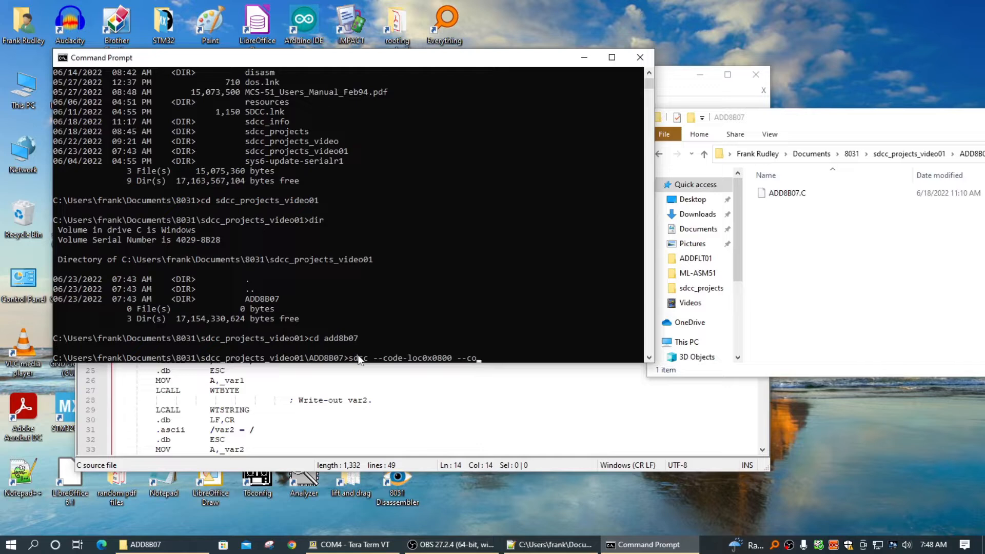
type("data-loc0")
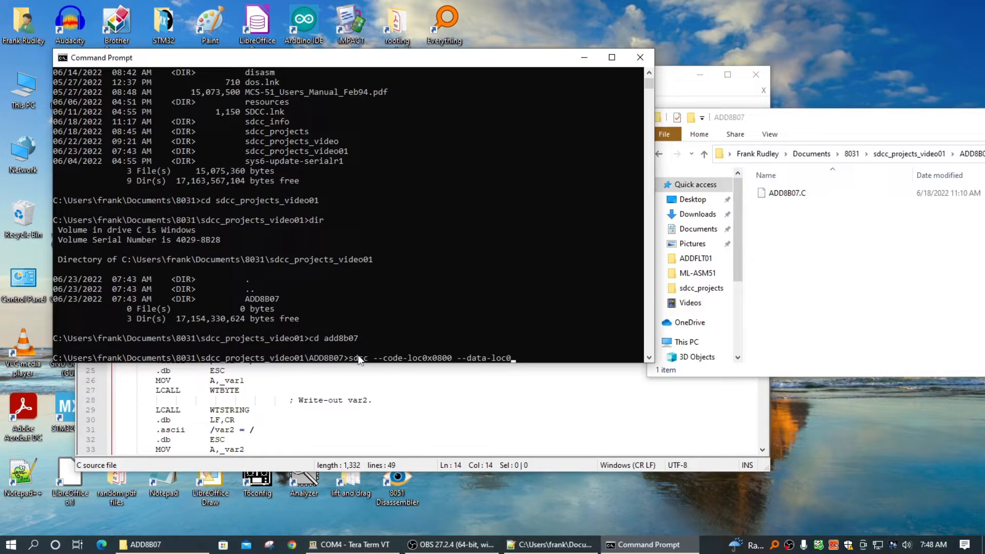
type("x30")
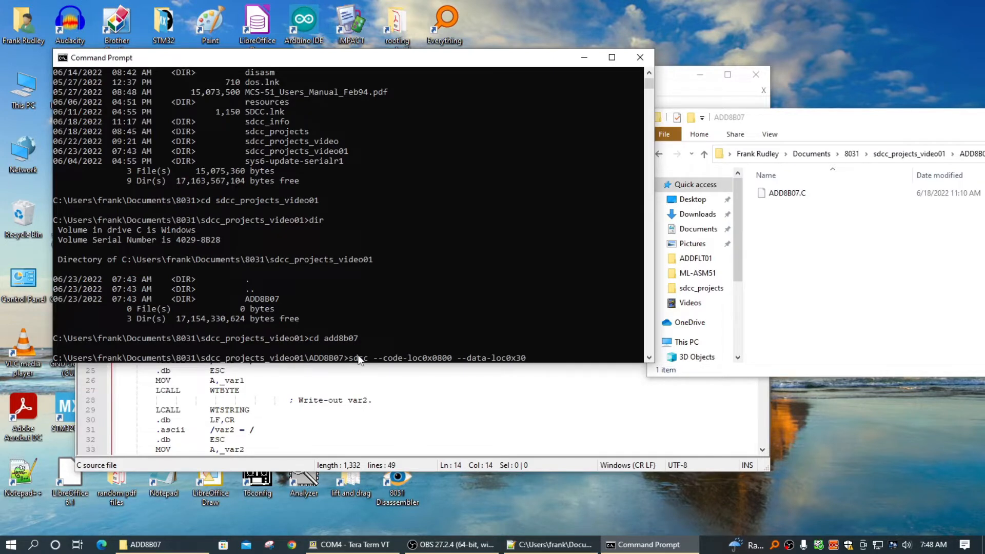
type("A")
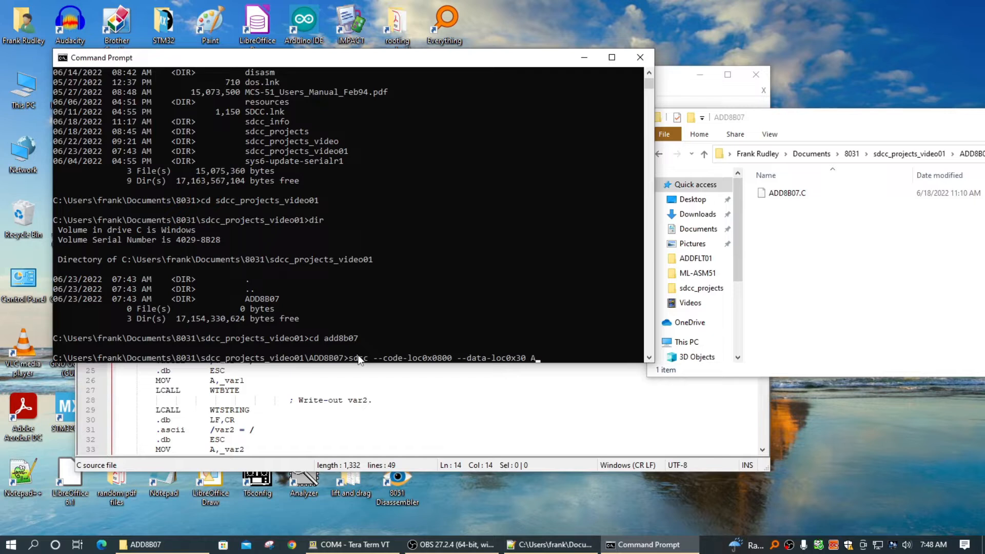
type("DD")
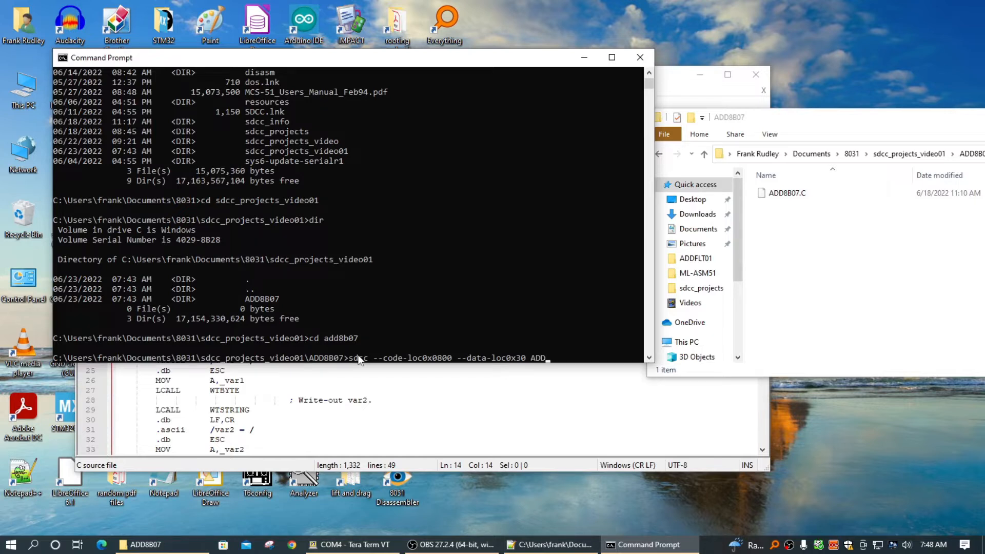
type("8B")
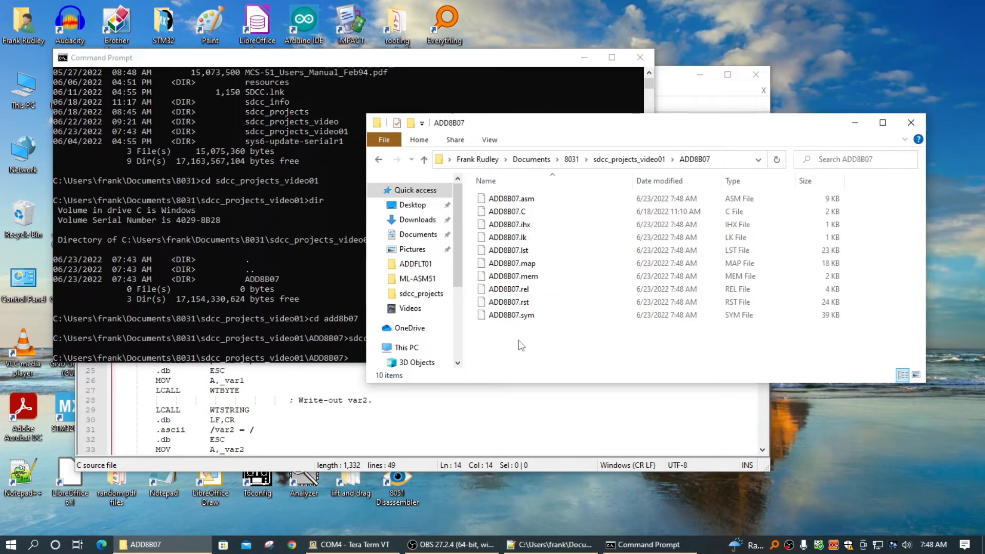
Open the generated ADD8B07.rst listing with Edit with Notepad++
right_click(508, 302)
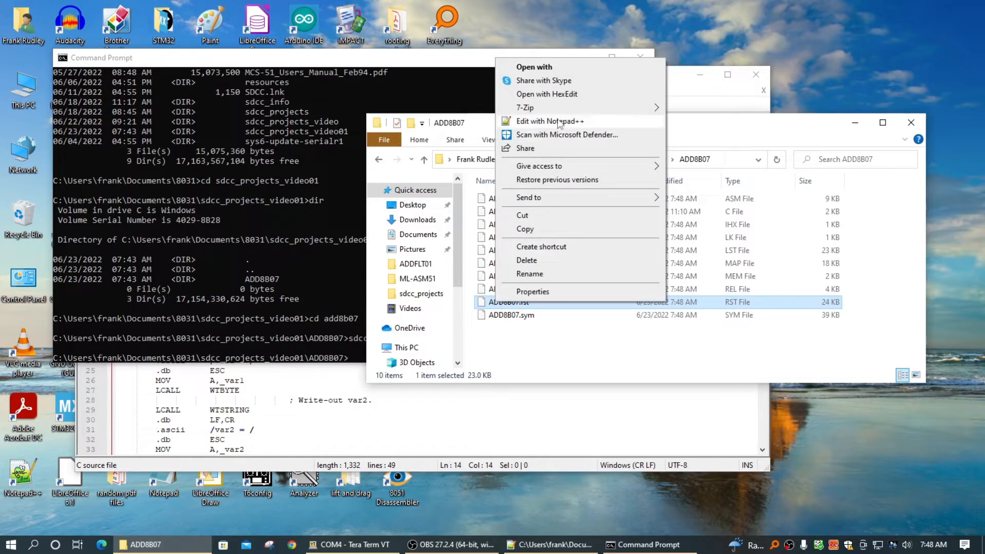
left_click(550, 121)
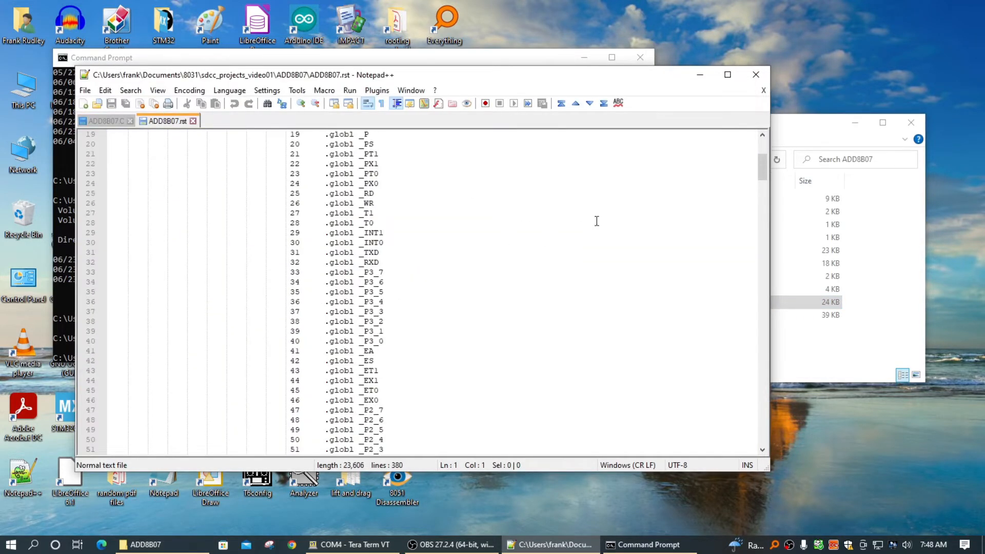
left_click_drag(759, 163, 758, 208)
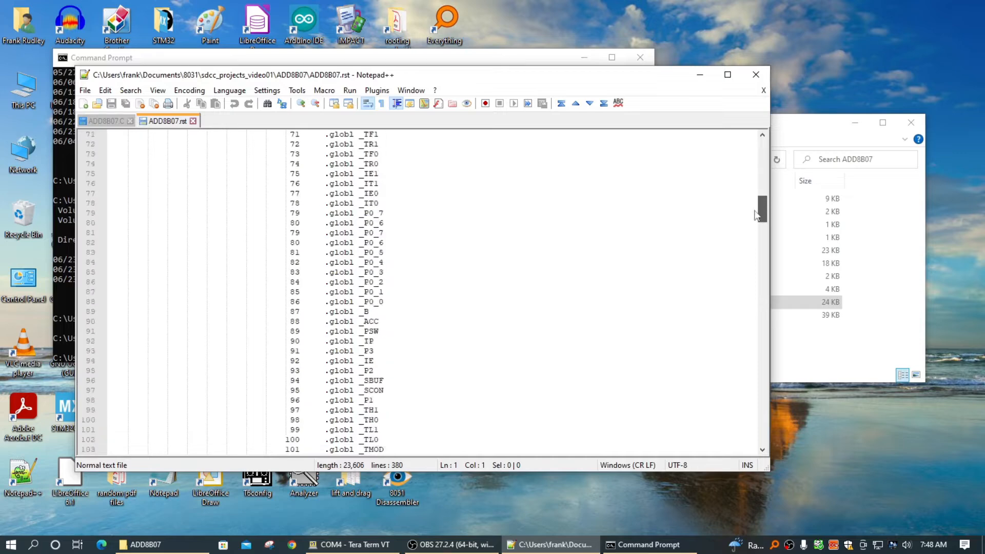
scroll("down", 3)
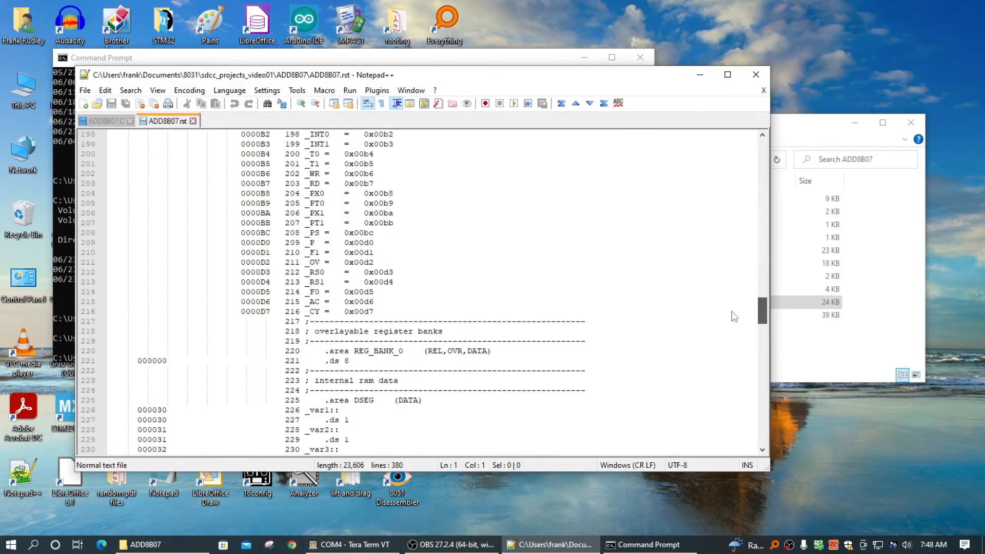
scroll("down", 3)
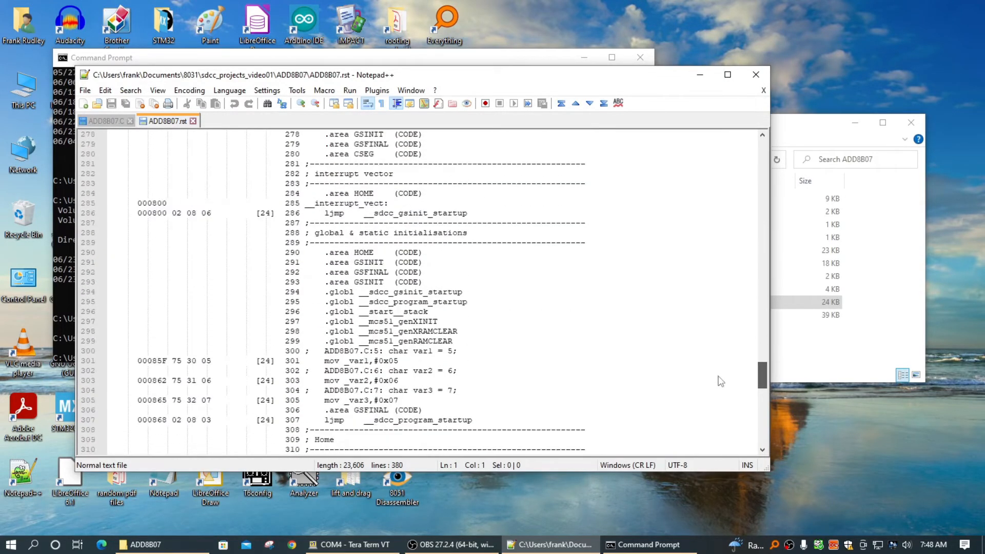
scroll("down", 3)
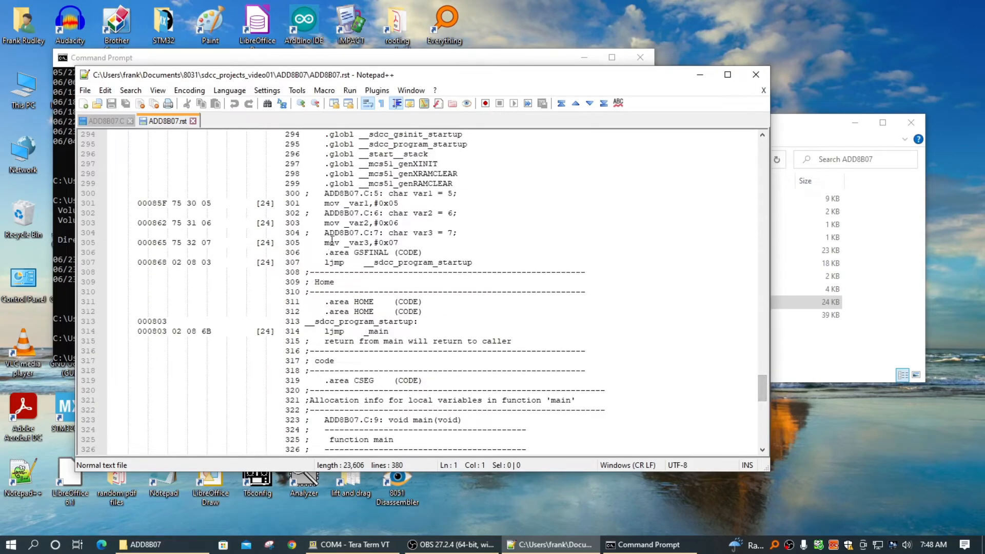
mouse_move(321, 202)
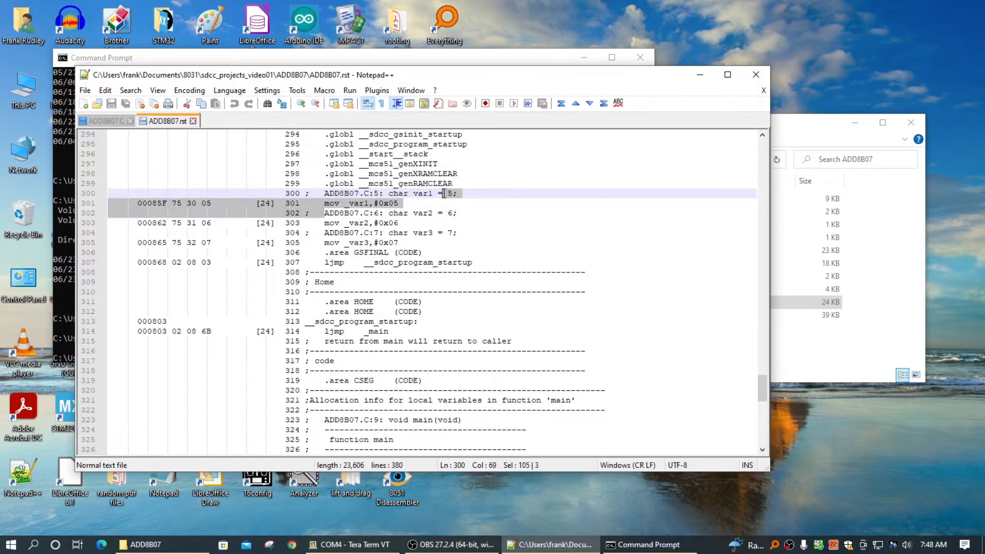
left_click(380, 233)
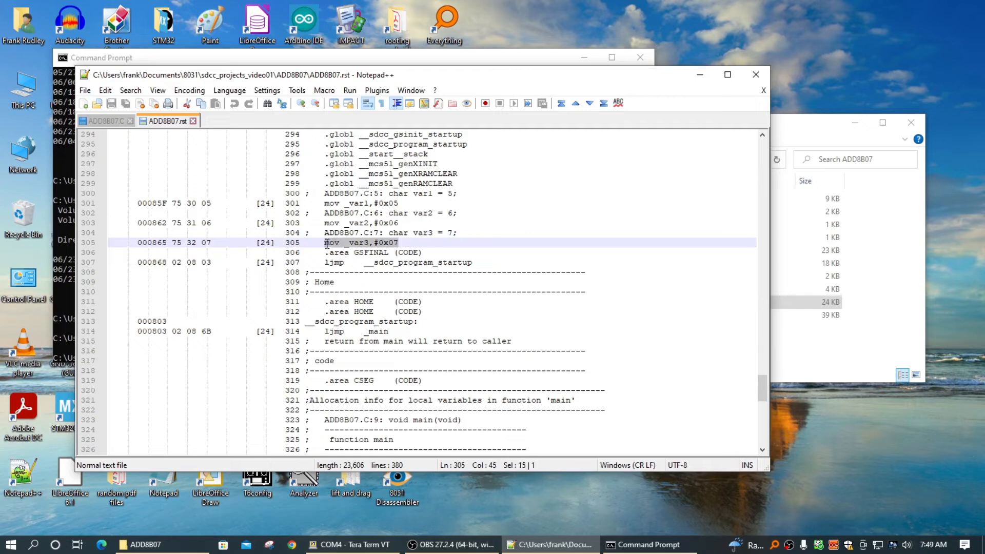
left_click(193, 193)
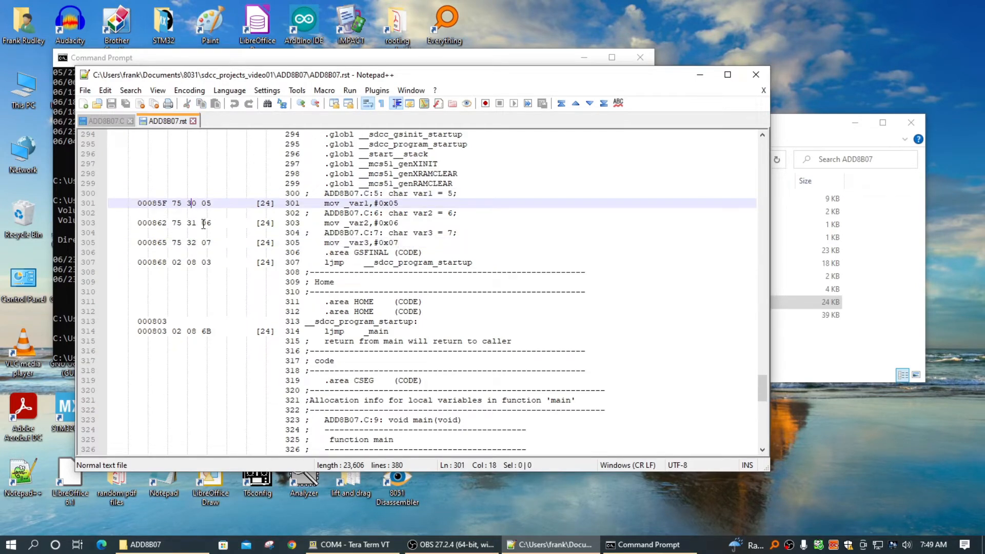
scroll("down", 3)
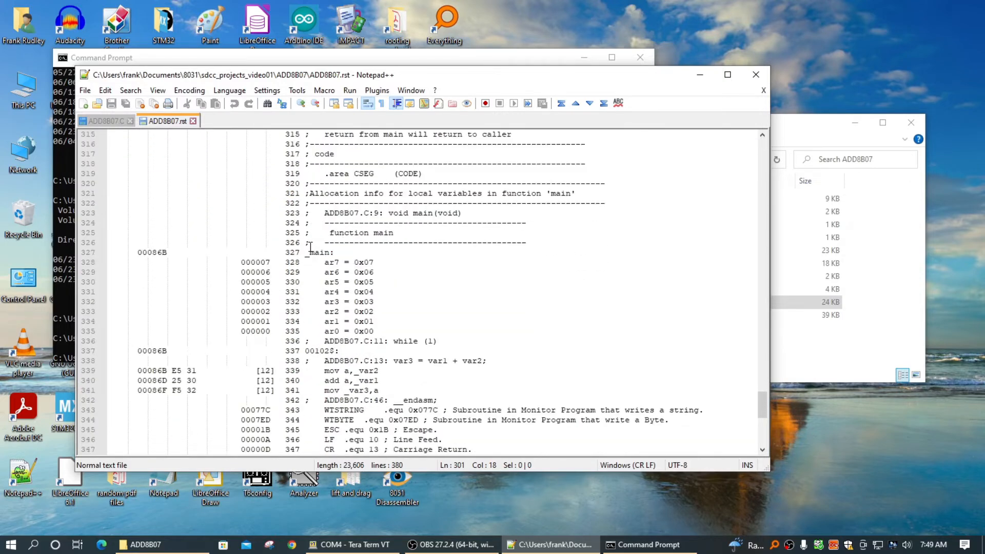
scroll("down", 3)
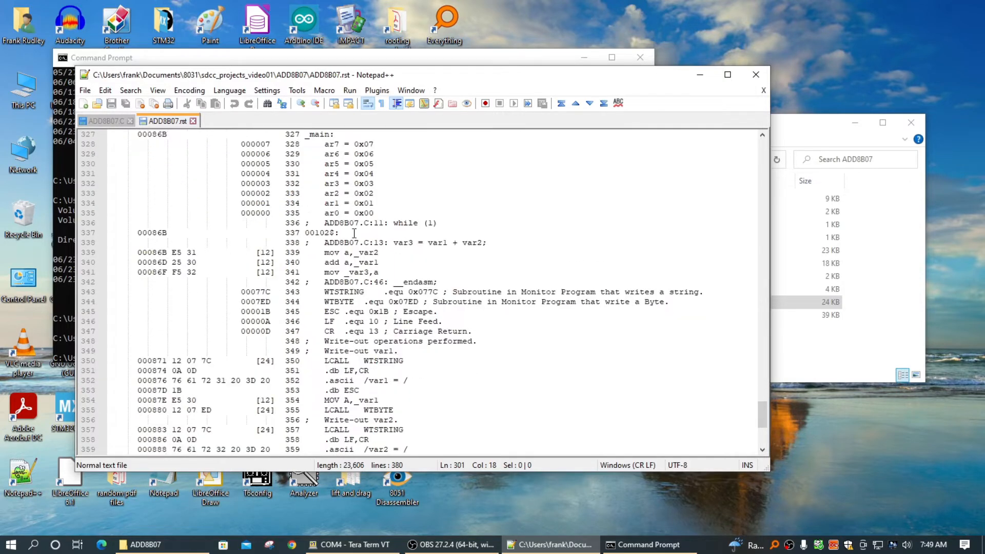
left_click(392, 242)
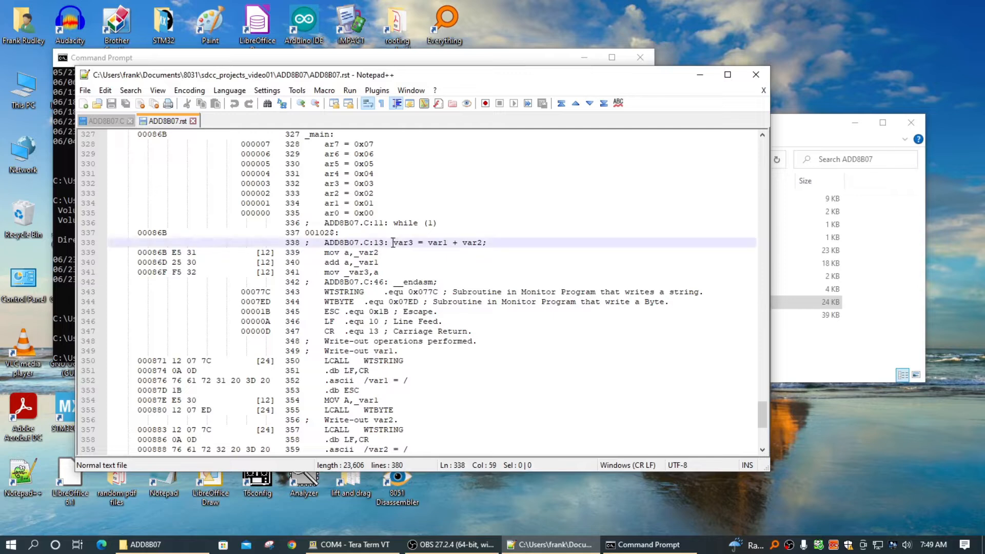
left_click_drag(392, 242, 487, 242)
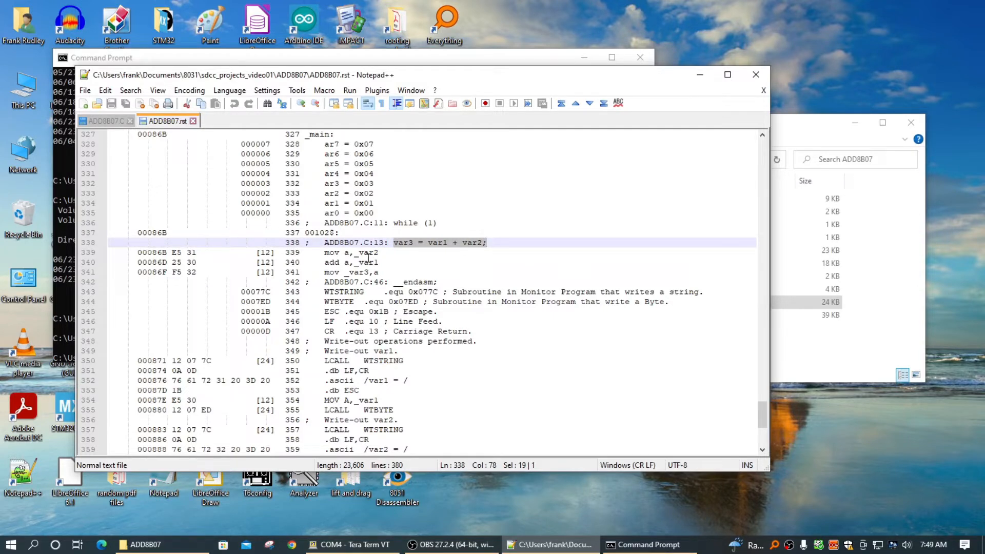
left_click(379, 252)
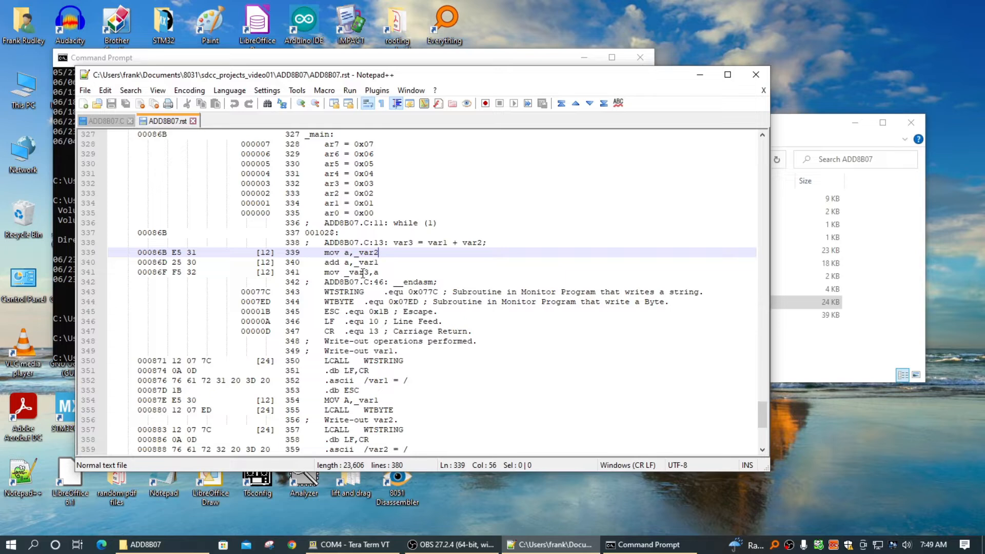
mouse_move(402, 281)
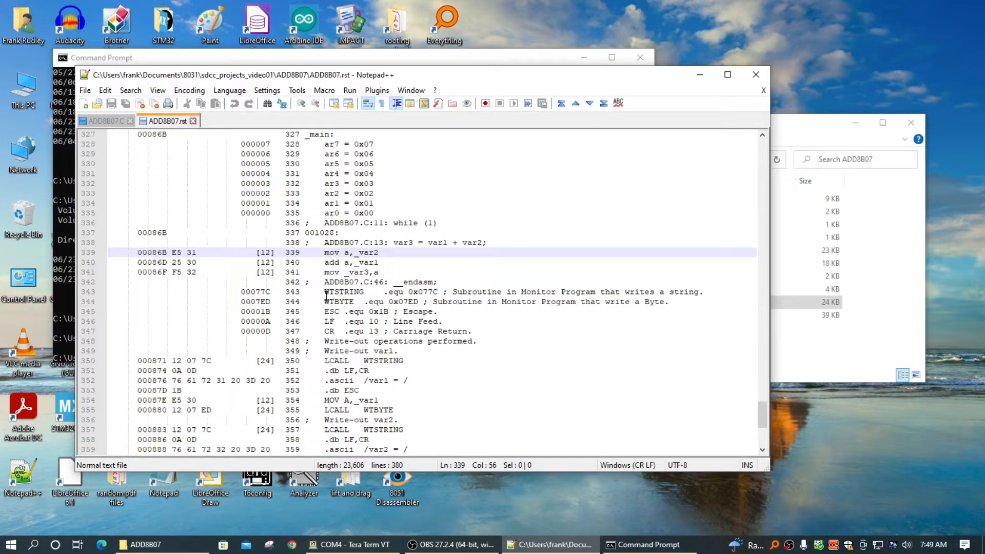
Scroll through the write-out routine to line 373, then bring File Explorer forward
scroll("down", 3)
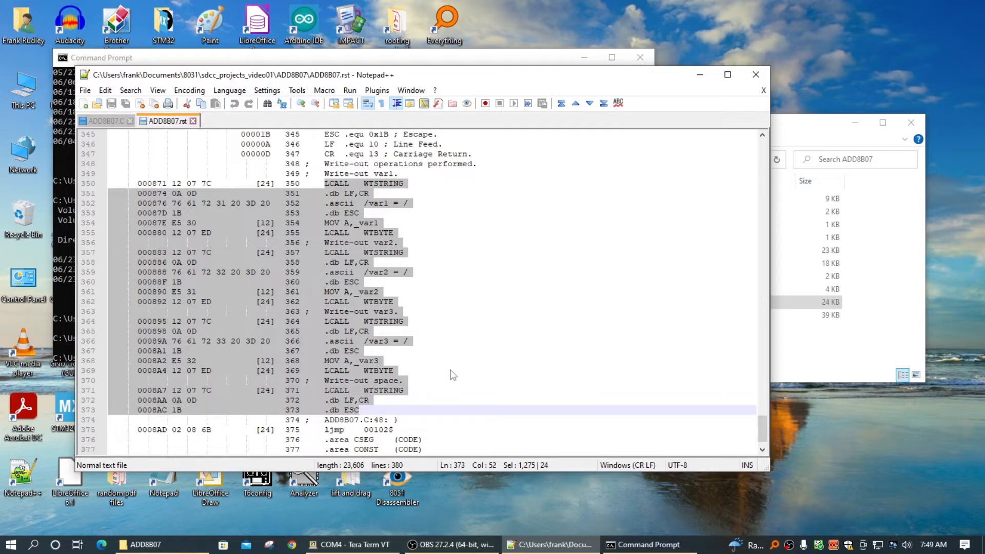
mouse_move(471, 314)
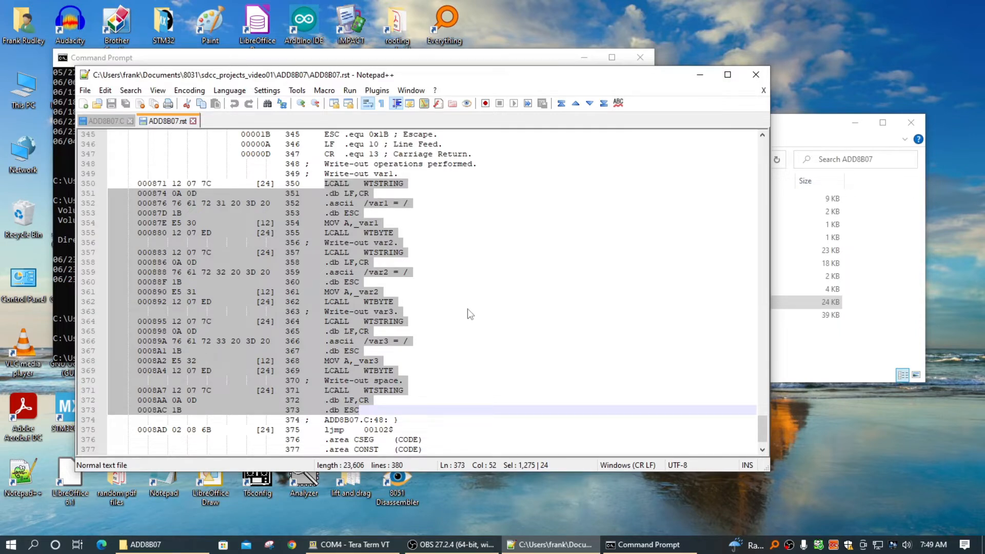
left_click(361, 409)
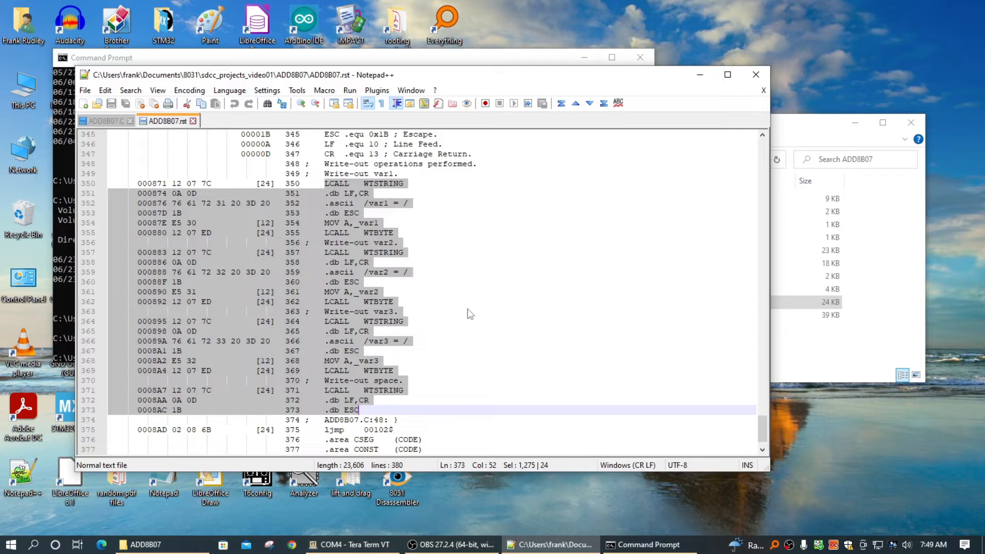
mouse_move(502, 277)
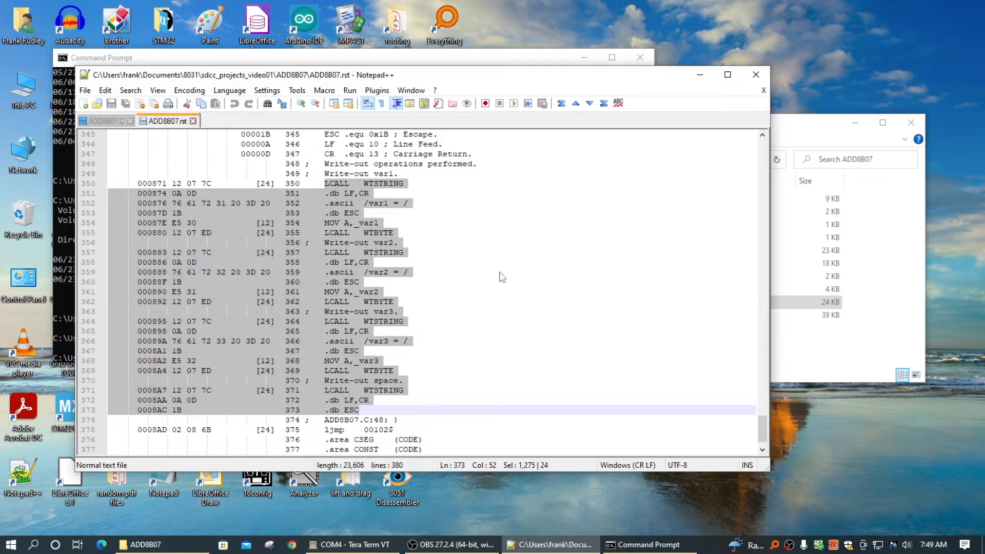
mouse_move(723, 273)
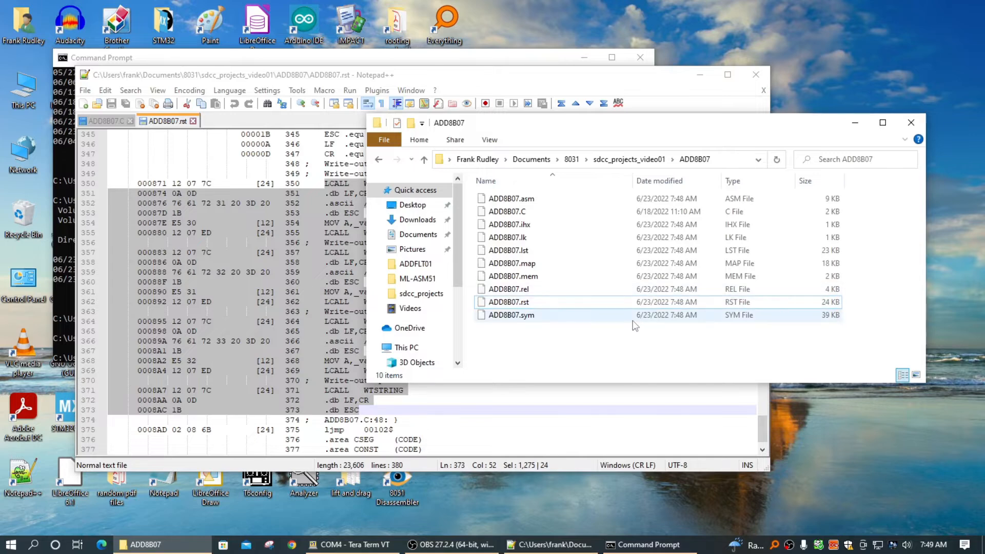
Copy ADD8B07.ihx, rename the copy ADD8B07.TXT accepting the extension change, and show its actions
left_click(509, 224)
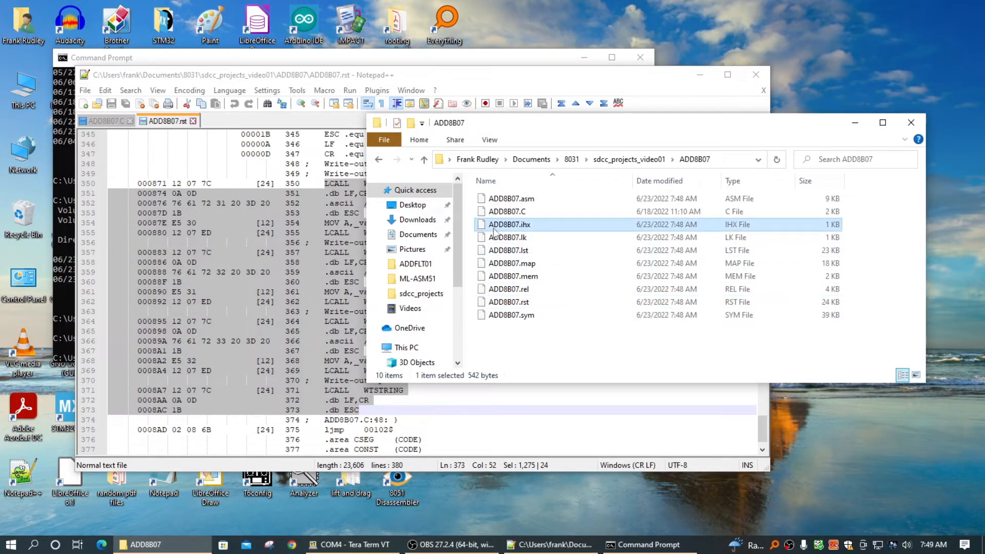
mouse_move(509, 225)
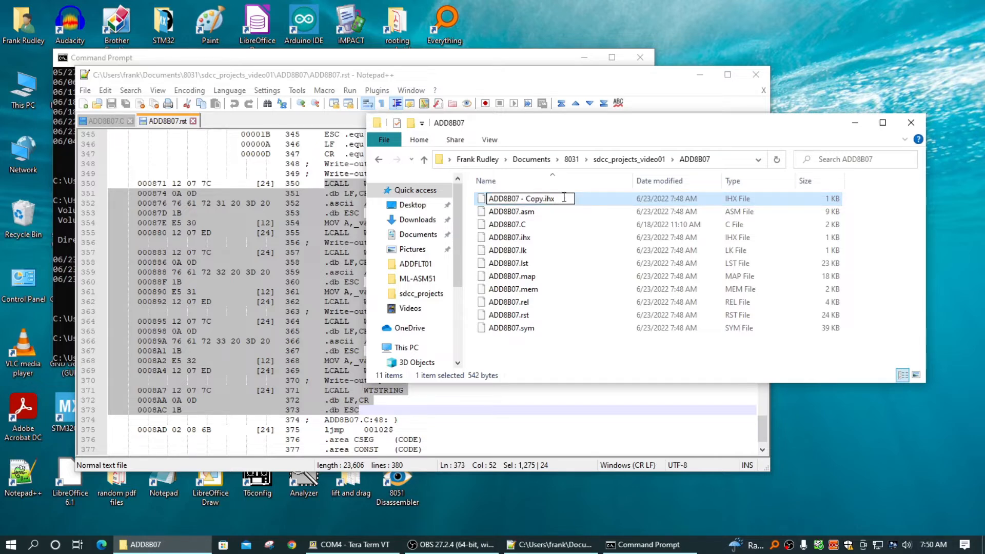
type("ADD8B07")
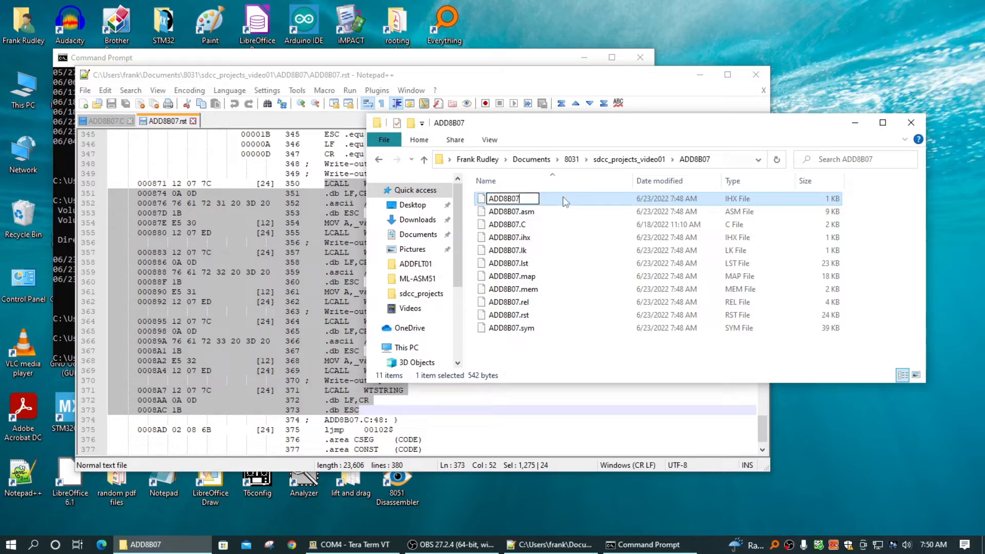
type("T")
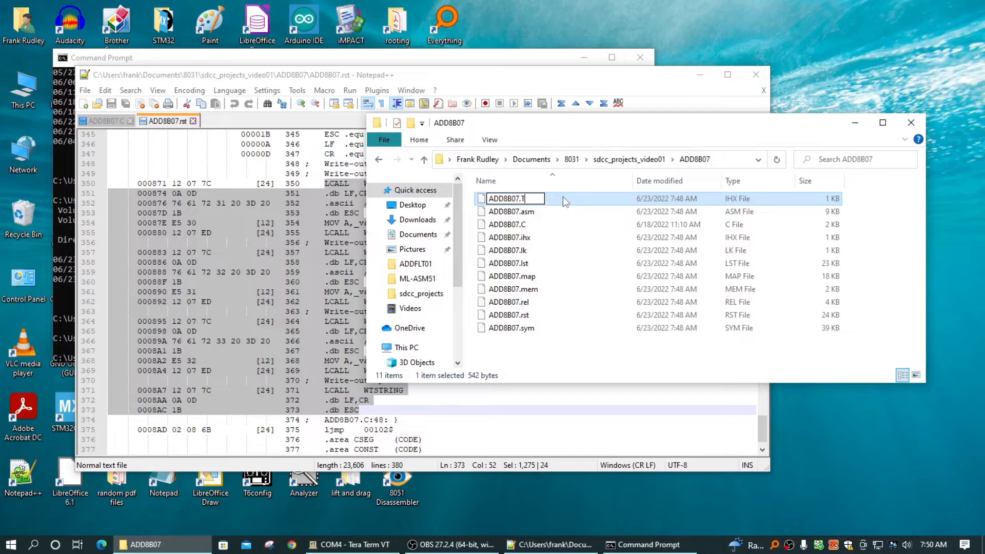
key("enter")
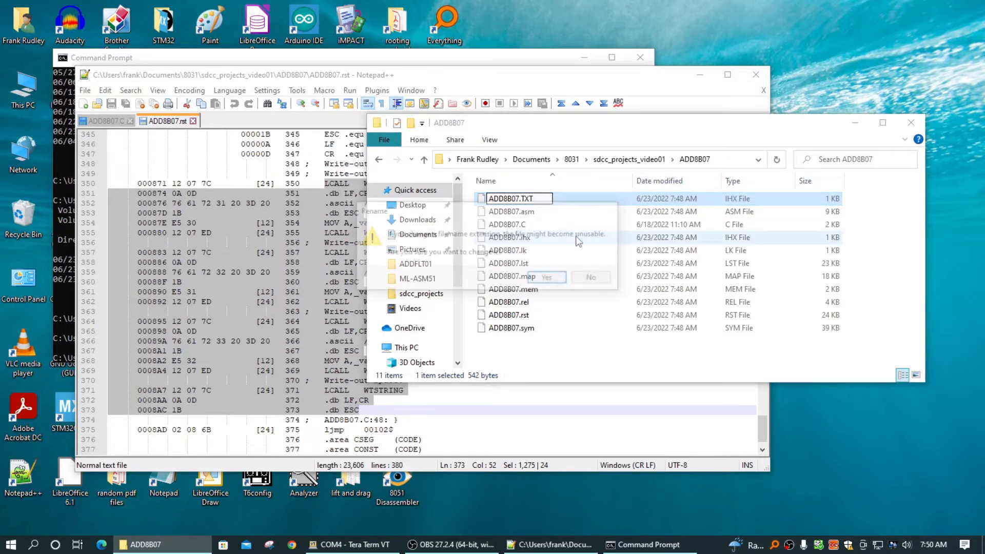
left_click(549, 277)
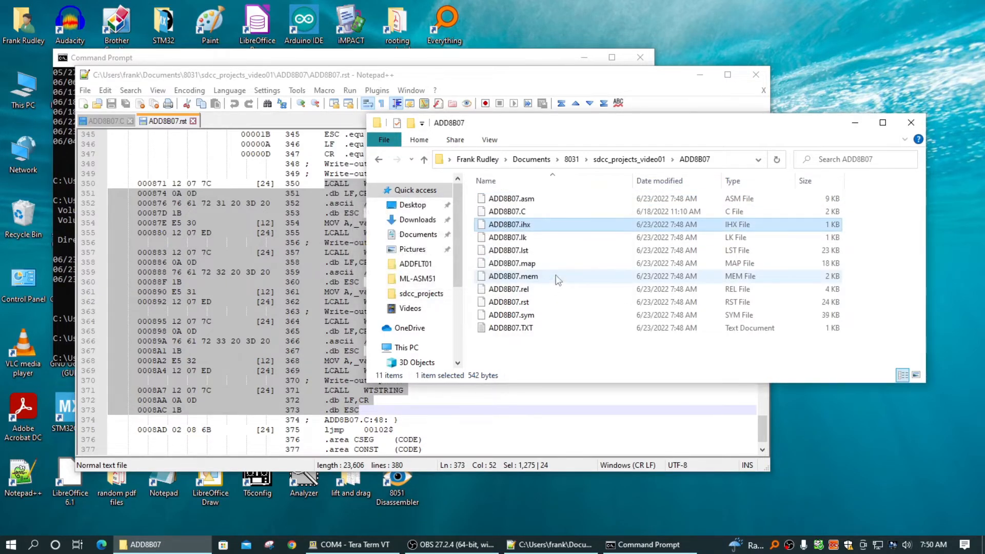
right_click(510, 327)
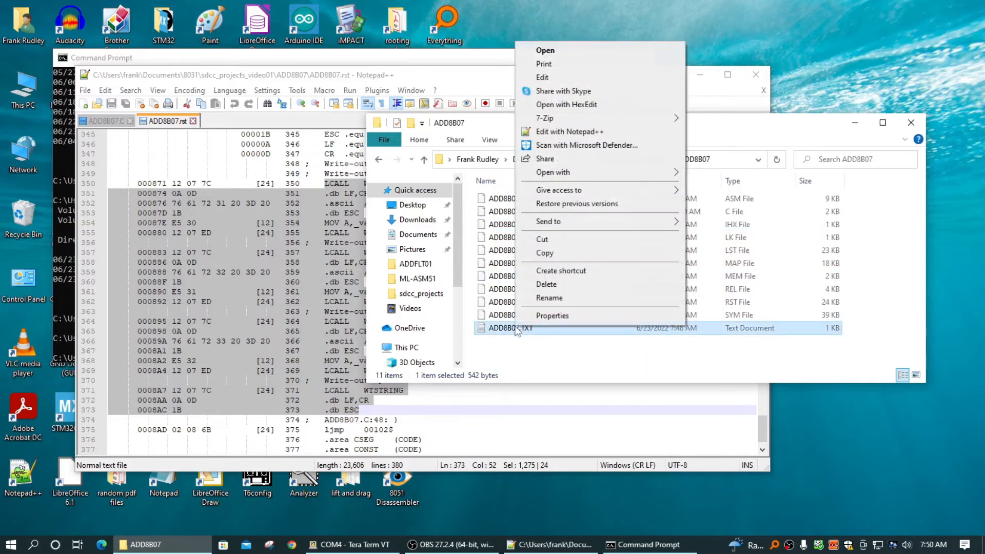
mouse_move(568, 131)
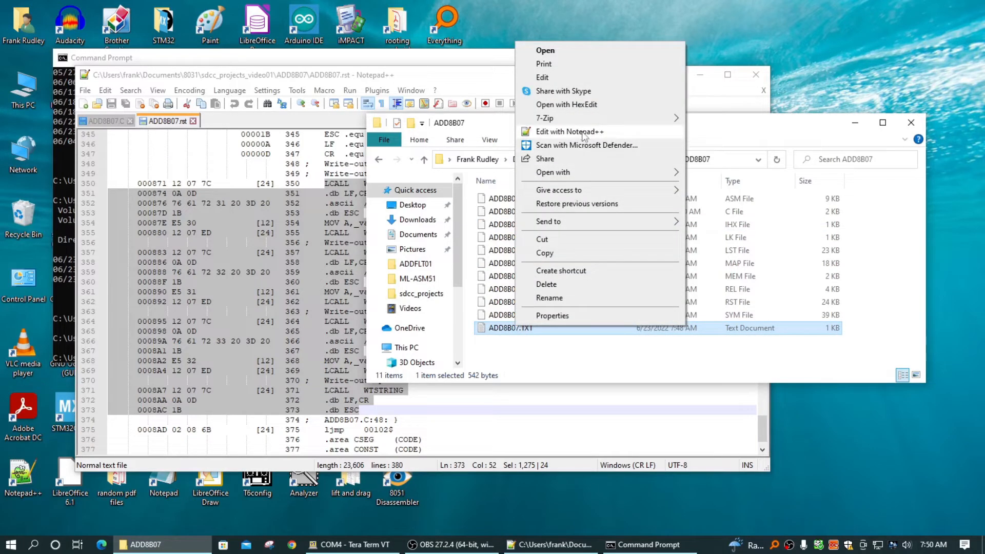
Join the fifteen hex records onto one line via Remove Unnecessary Blank and EOL
left_click(570, 131)
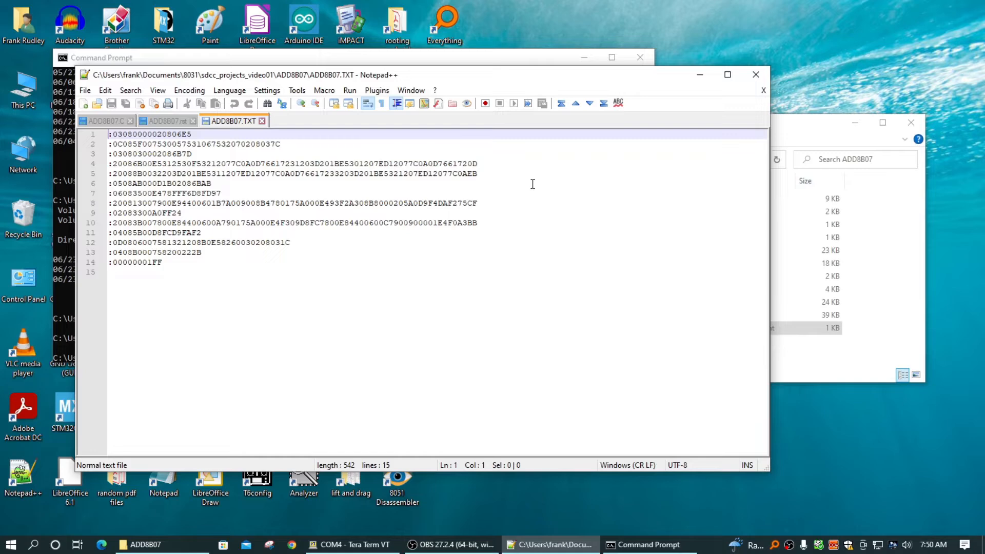
mouse_move(504, 207)
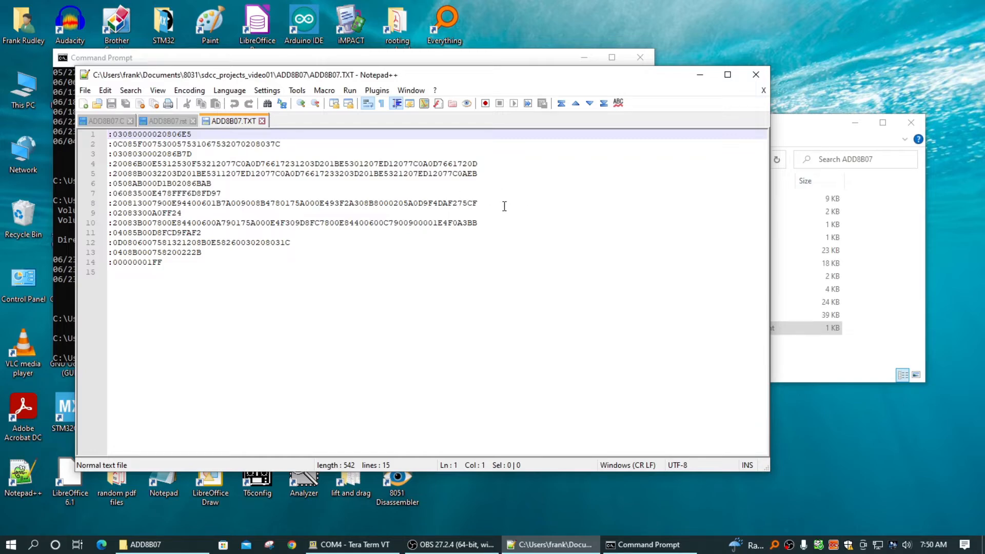
left_click(104, 90)
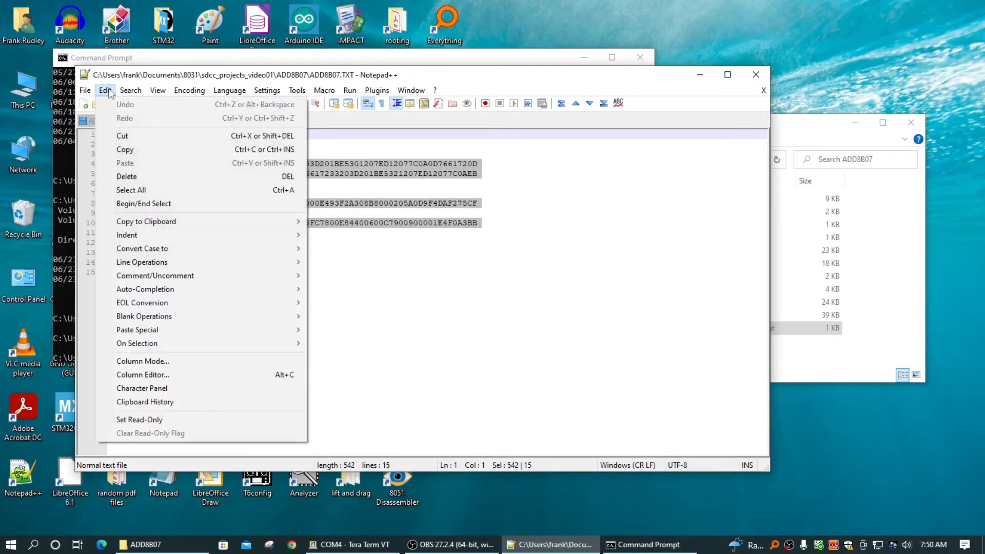
mouse_move(144, 316)
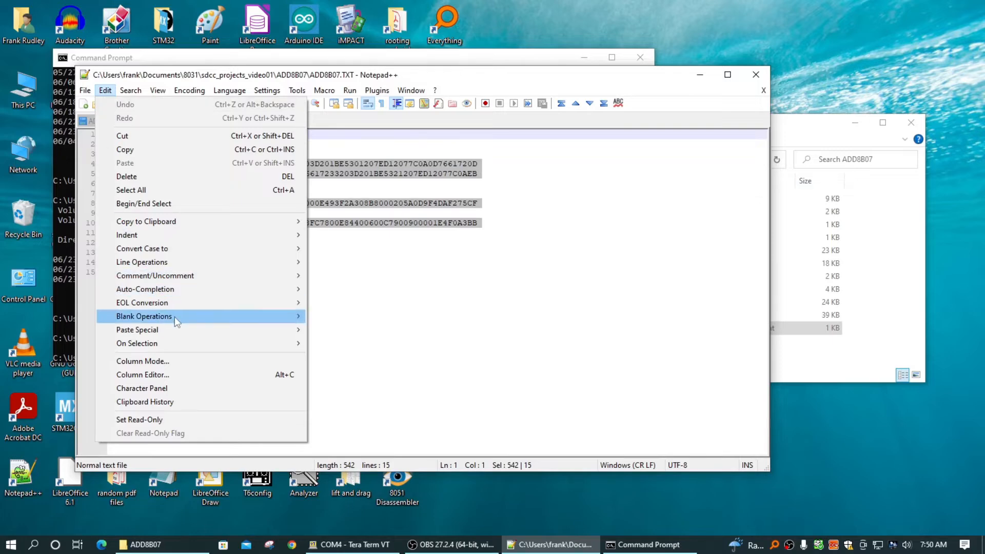
mouse_move(143, 316)
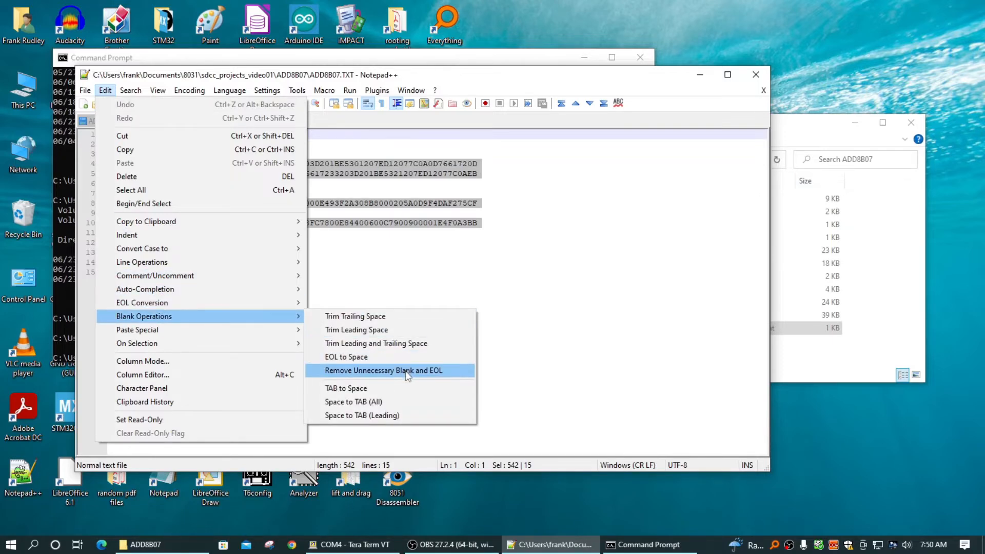
left_click(382, 371)
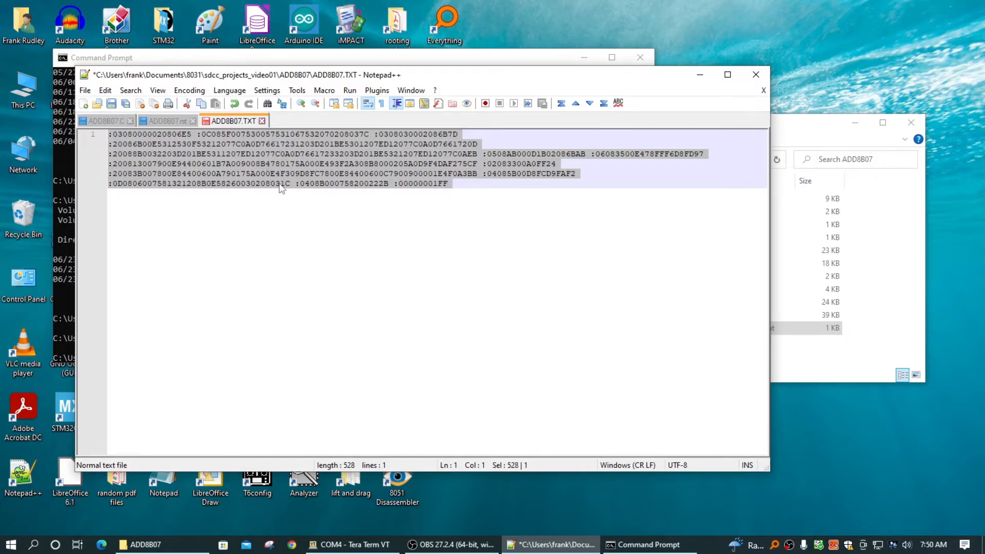
Replace all spaces with nothing so the hex records run together, then close Replace
key("Ctrl+h")
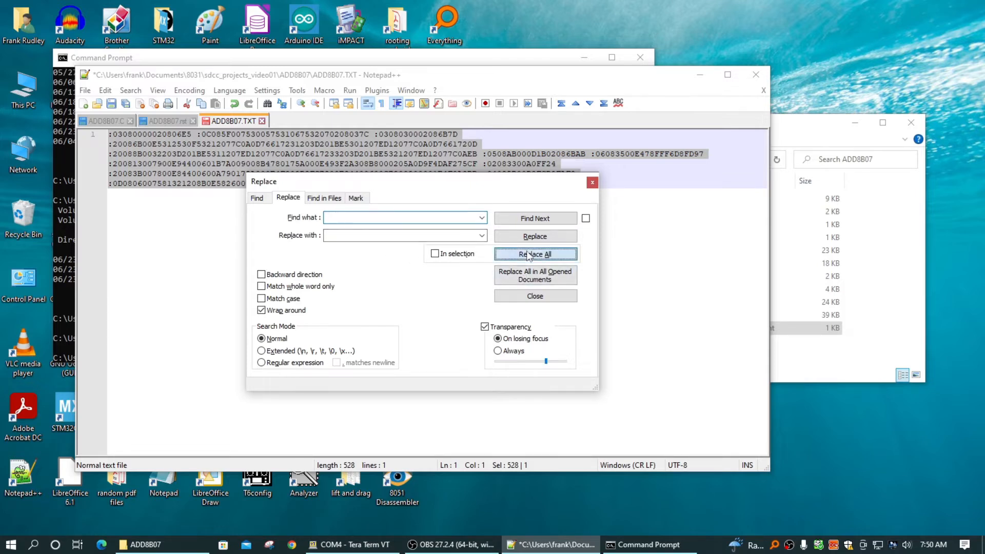
left_click(534, 253)
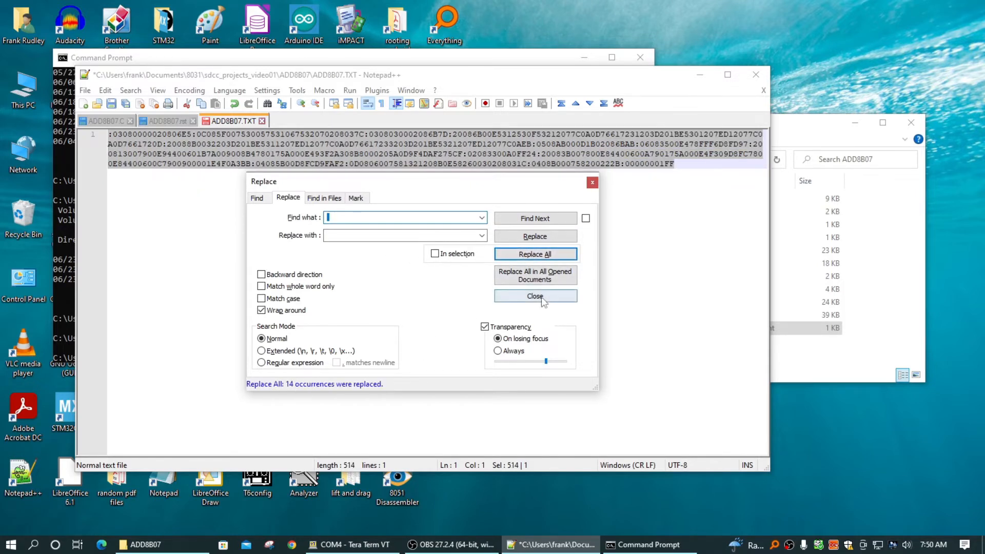
left_click(535, 296)
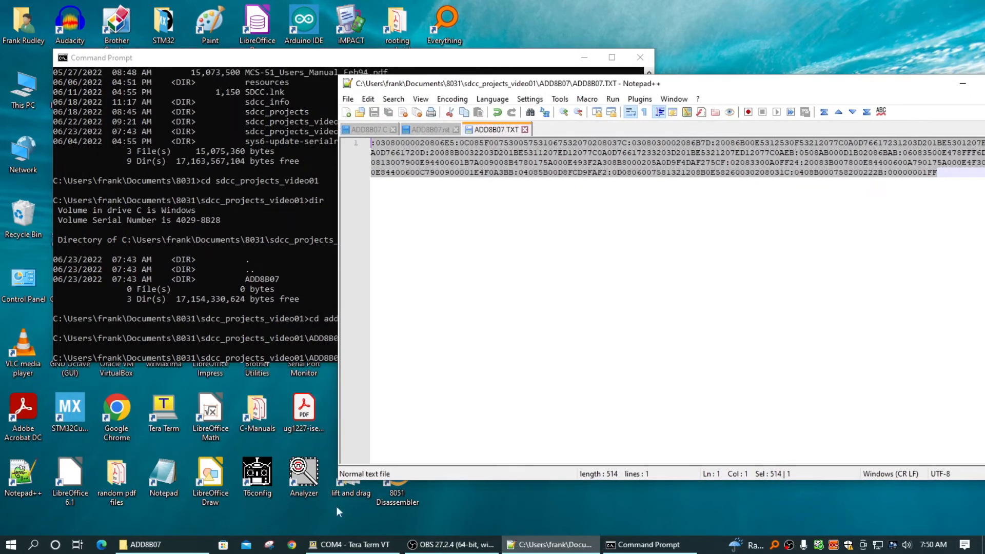
In Tera Term show the 8031 monitor menu with N and start Upload Hex File with E
left_click(350, 545)
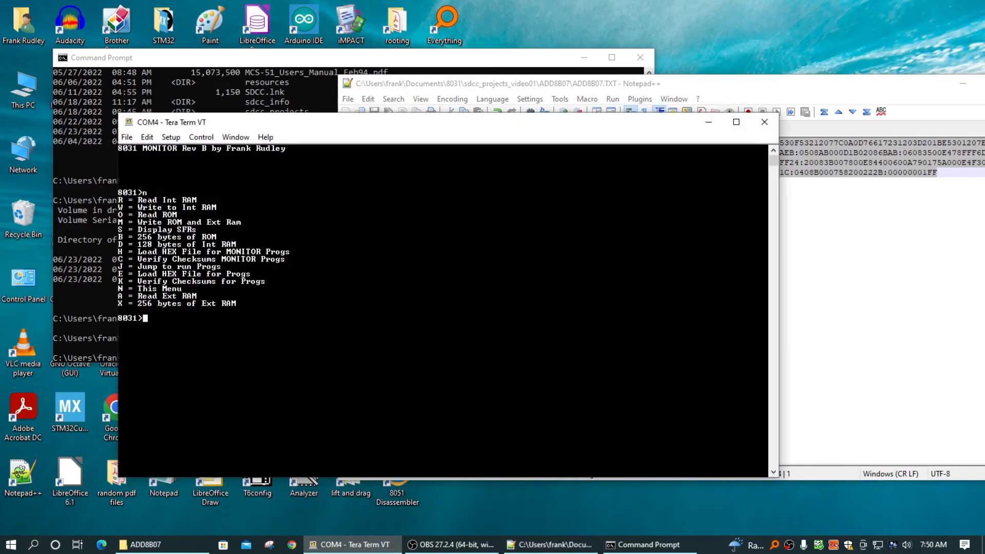
type("N")
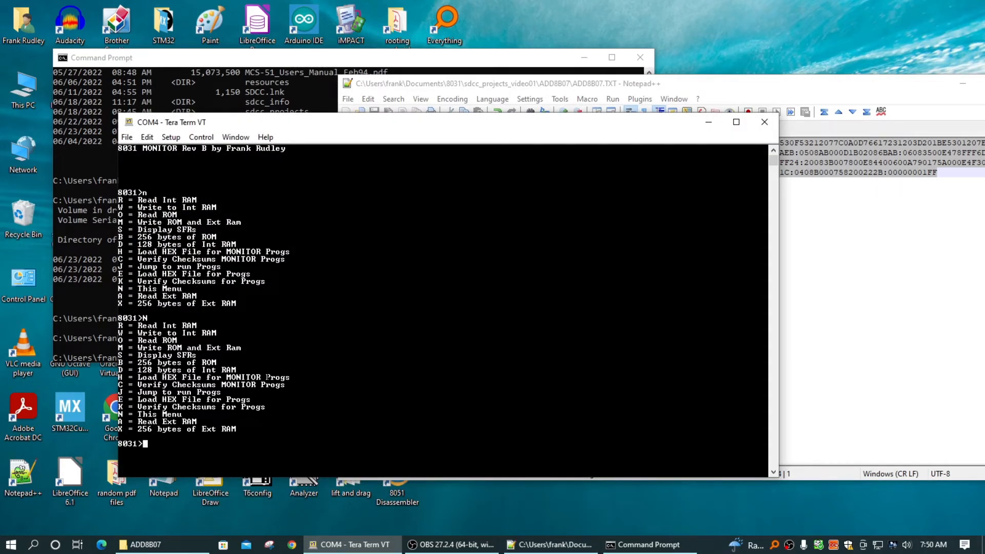
type("E-Upload Hex File")
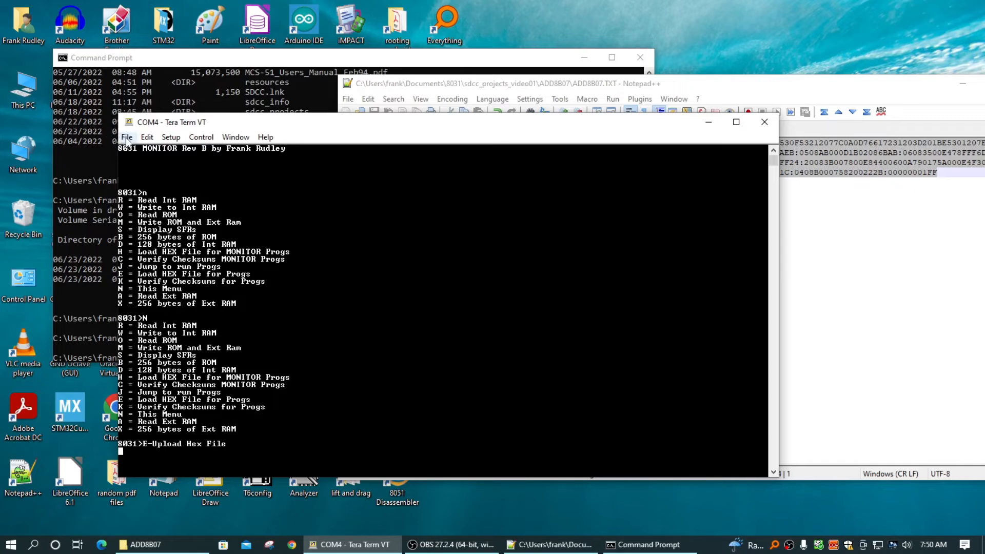
Send ADD8B07.TXT from sdcc_projects_video01 > ADD8B07 to the 8031 until it reports DONE LOAD
left_click(126, 136)
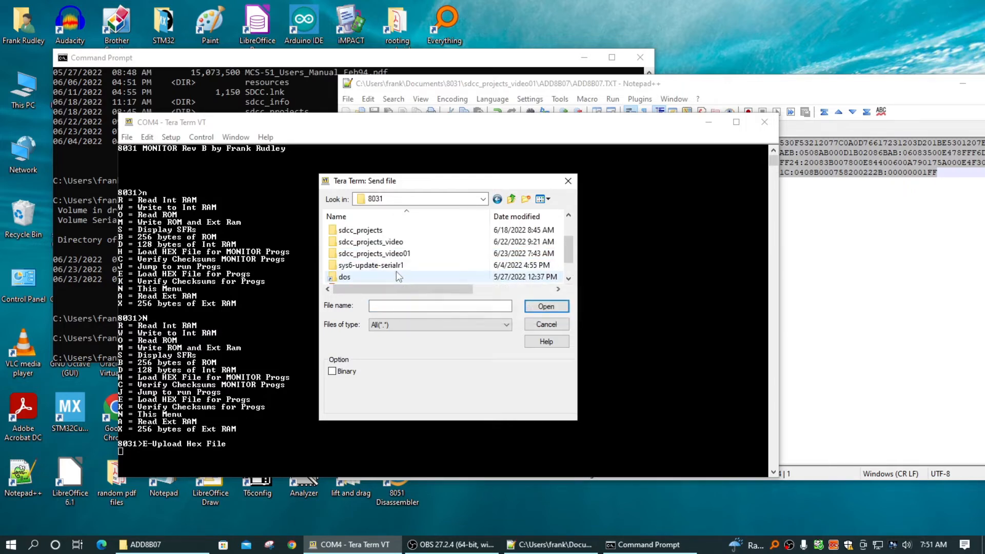
double_click(371, 254)
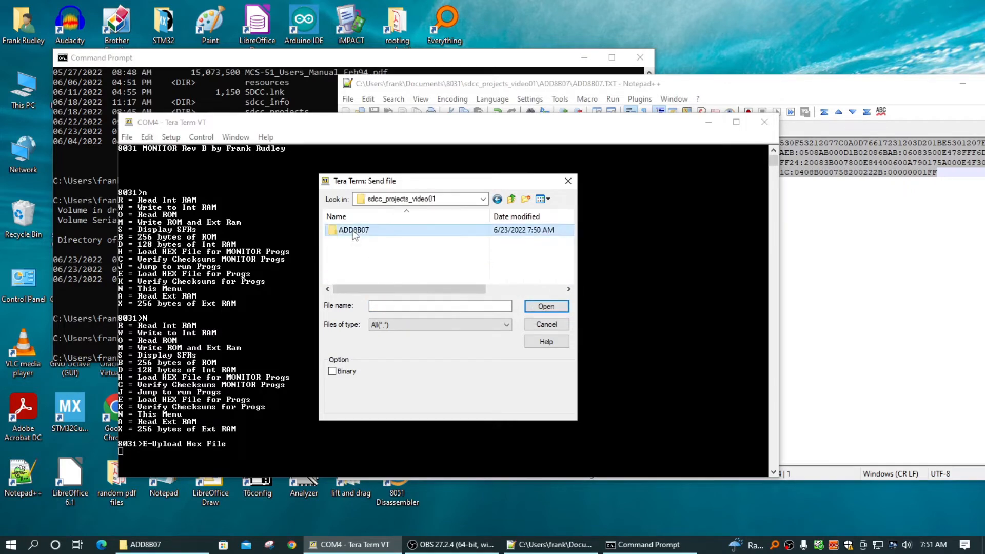
double_click(353, 228)
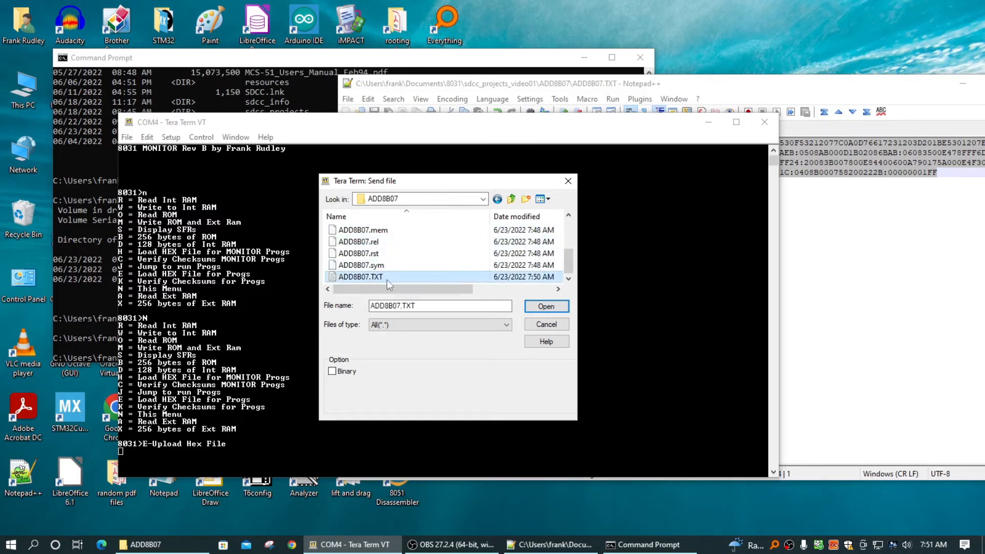
left_click(544, 305)
type("K")
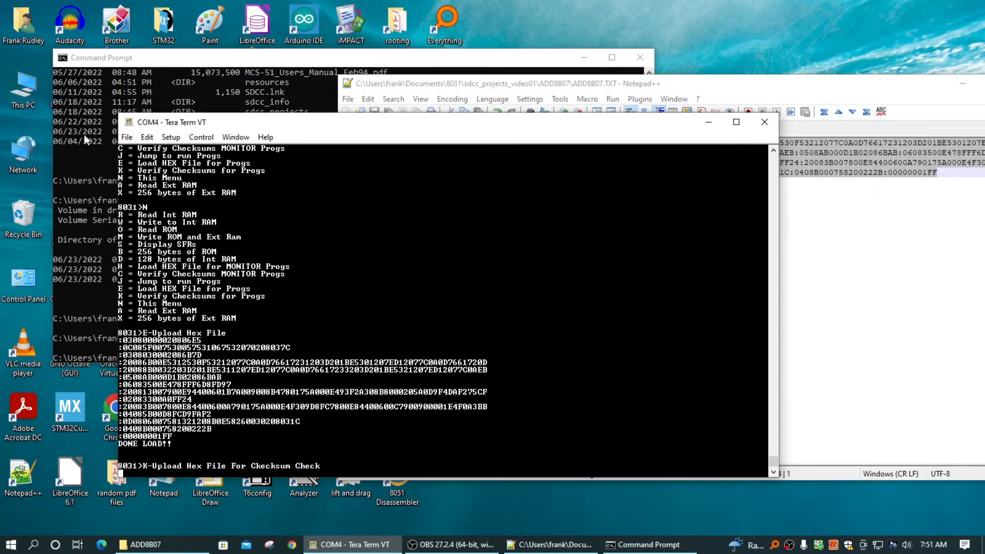
Re-send the TXT for the X checksum check, view the ROM block dump, and return to the menu with N
left_click(127, 137)
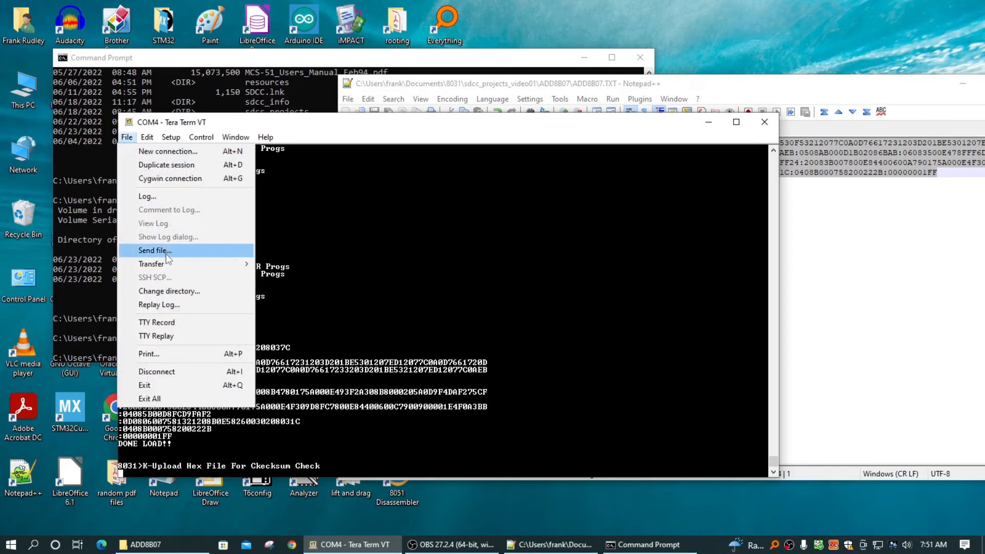
left_click(154, 251)
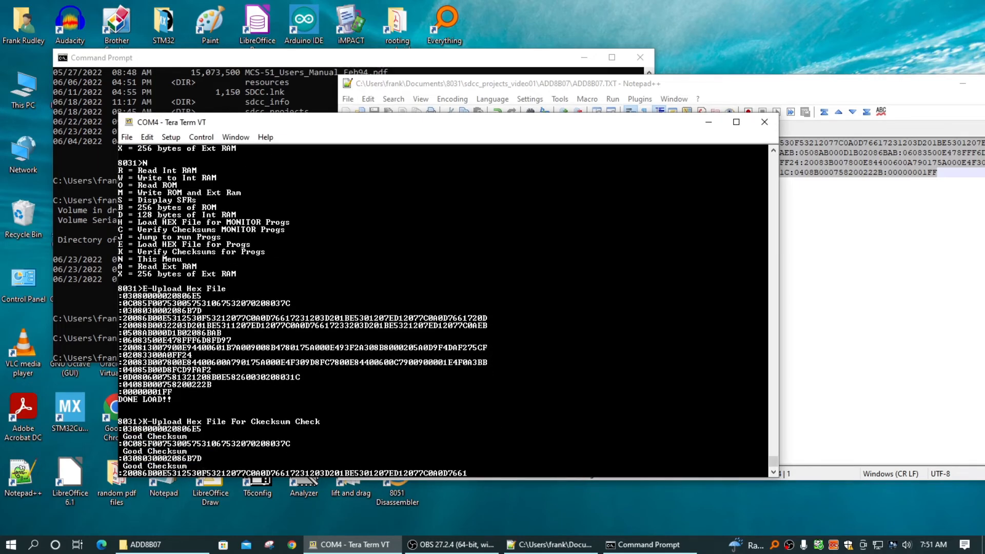
scroll("down", 3)
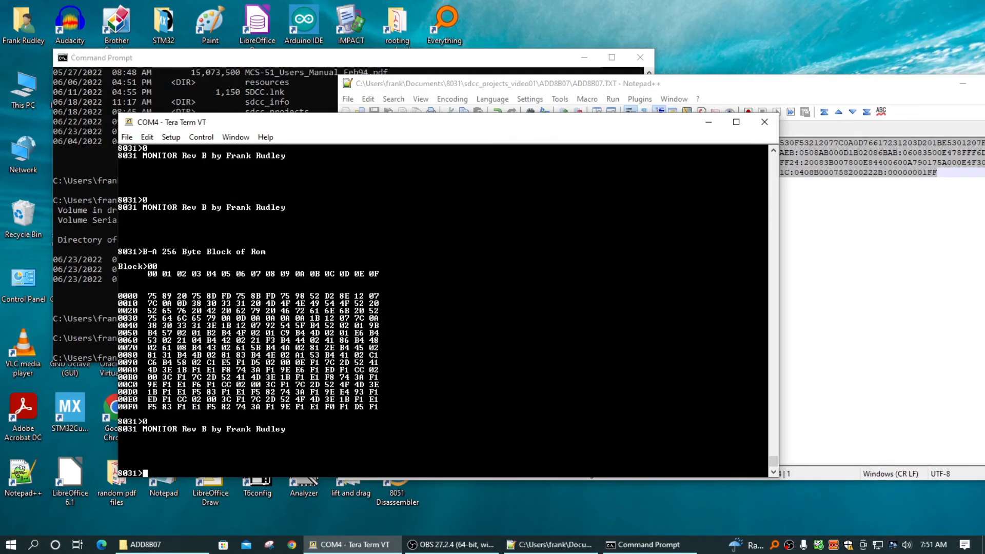
type("N")
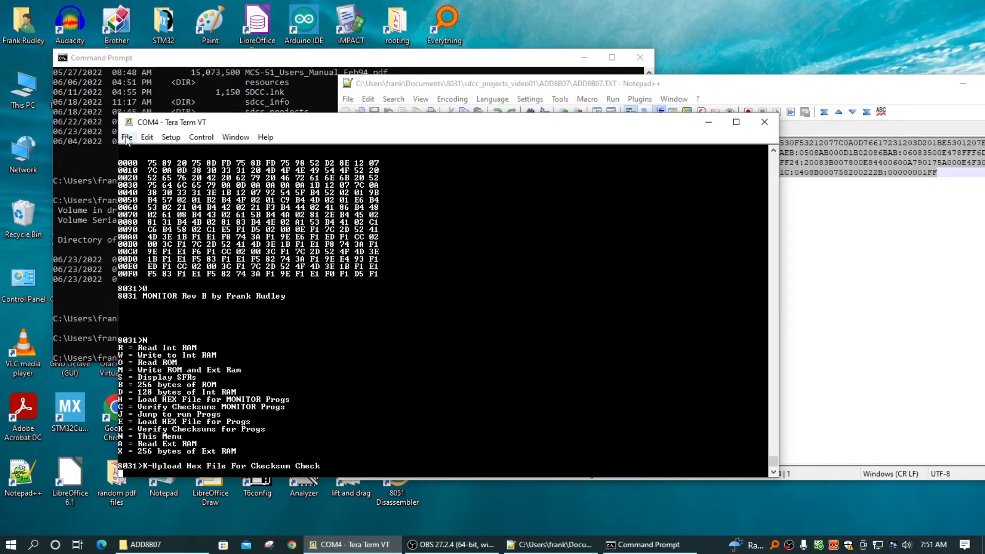
Send ADD8B07.TXT again so the 8031 verifies its checksums and runs it
left_click(126, 136)
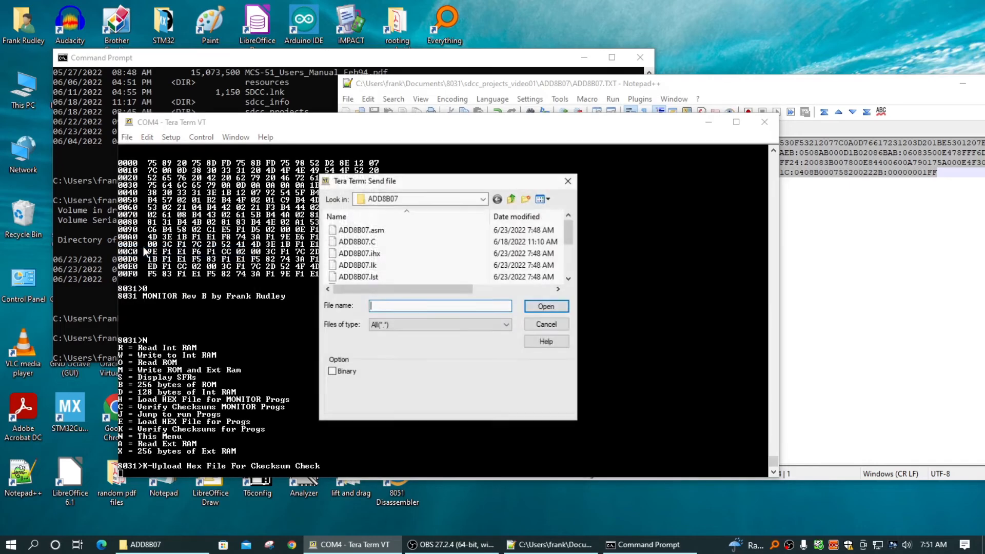
left_click(360, 276)
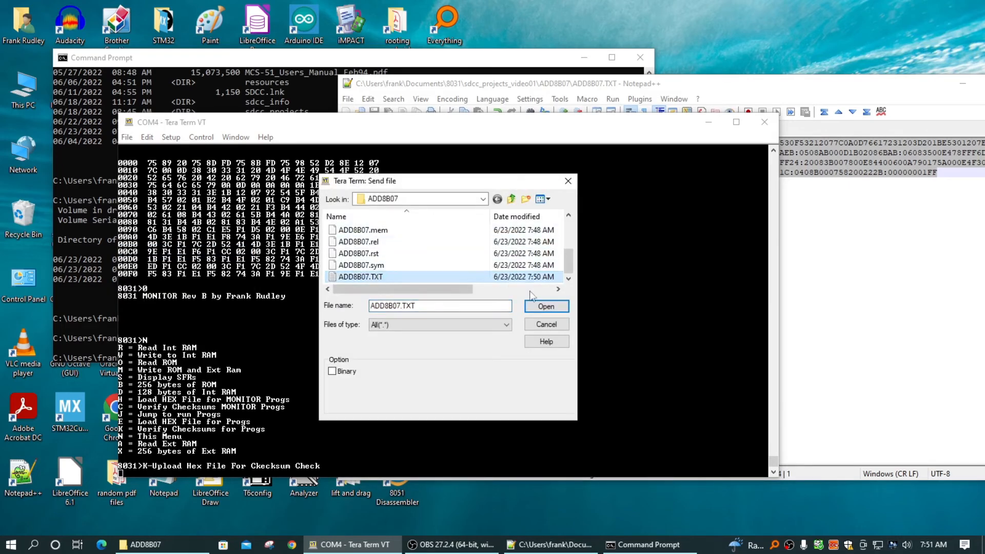
left_click(545, 306)
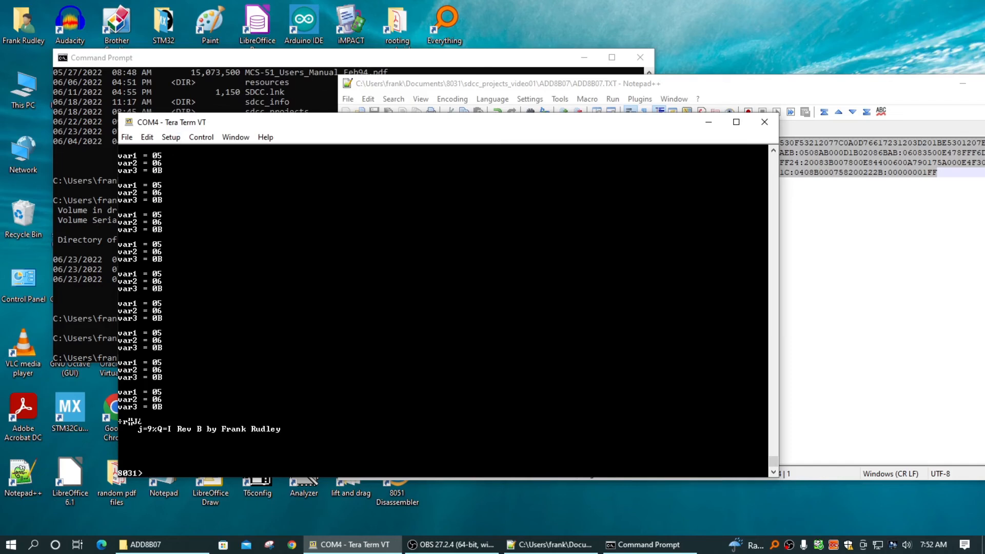
Highlight the var1 = 05 line in the program's repeating output
double_click(140, 244)
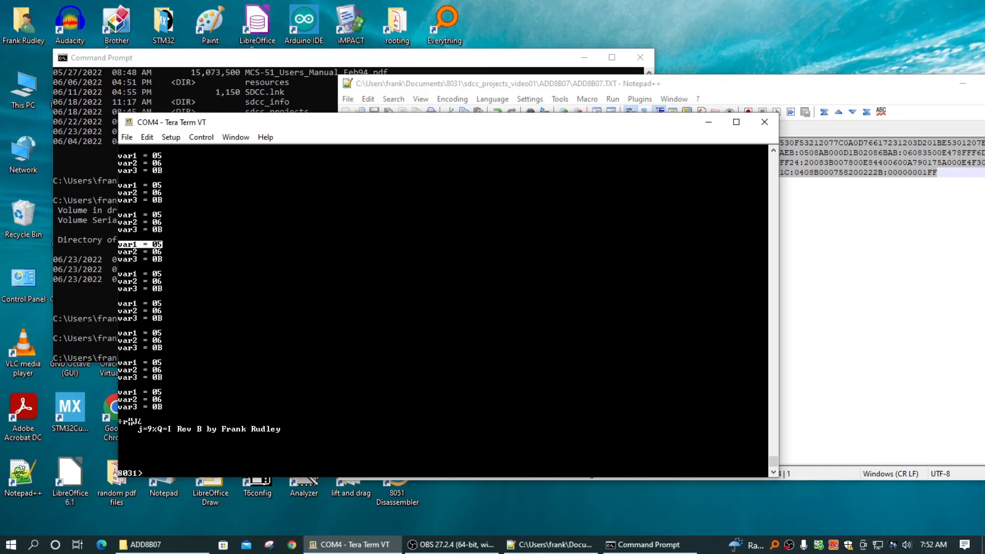